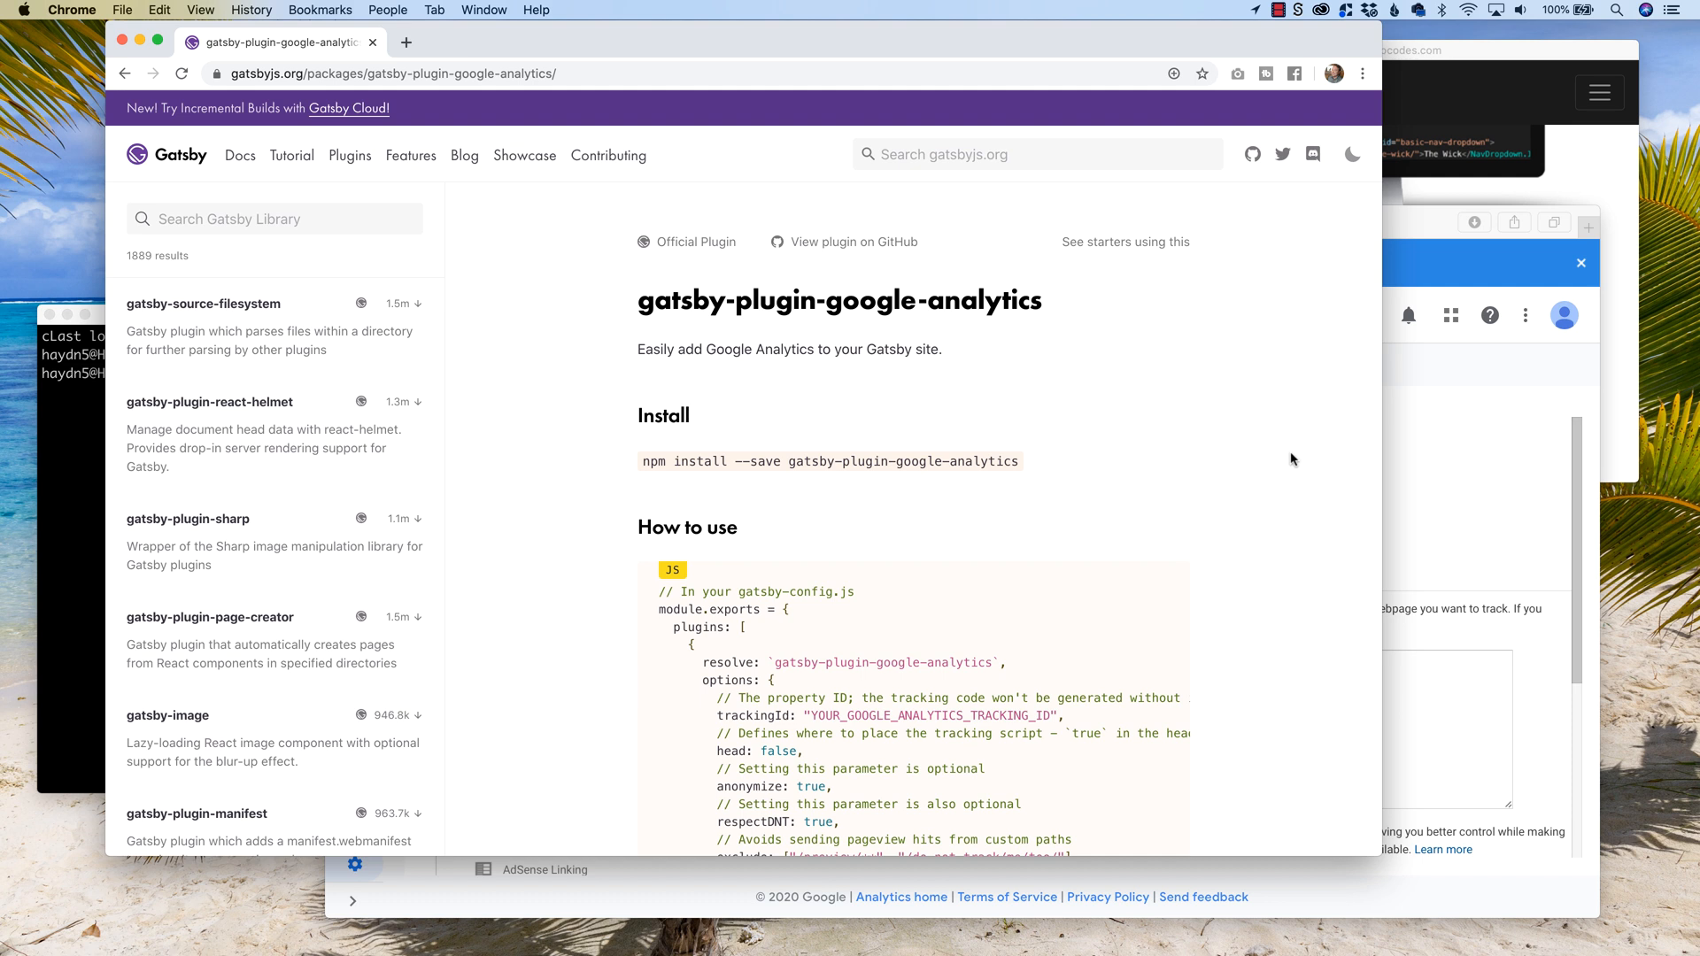
mouse_move(634, 301)
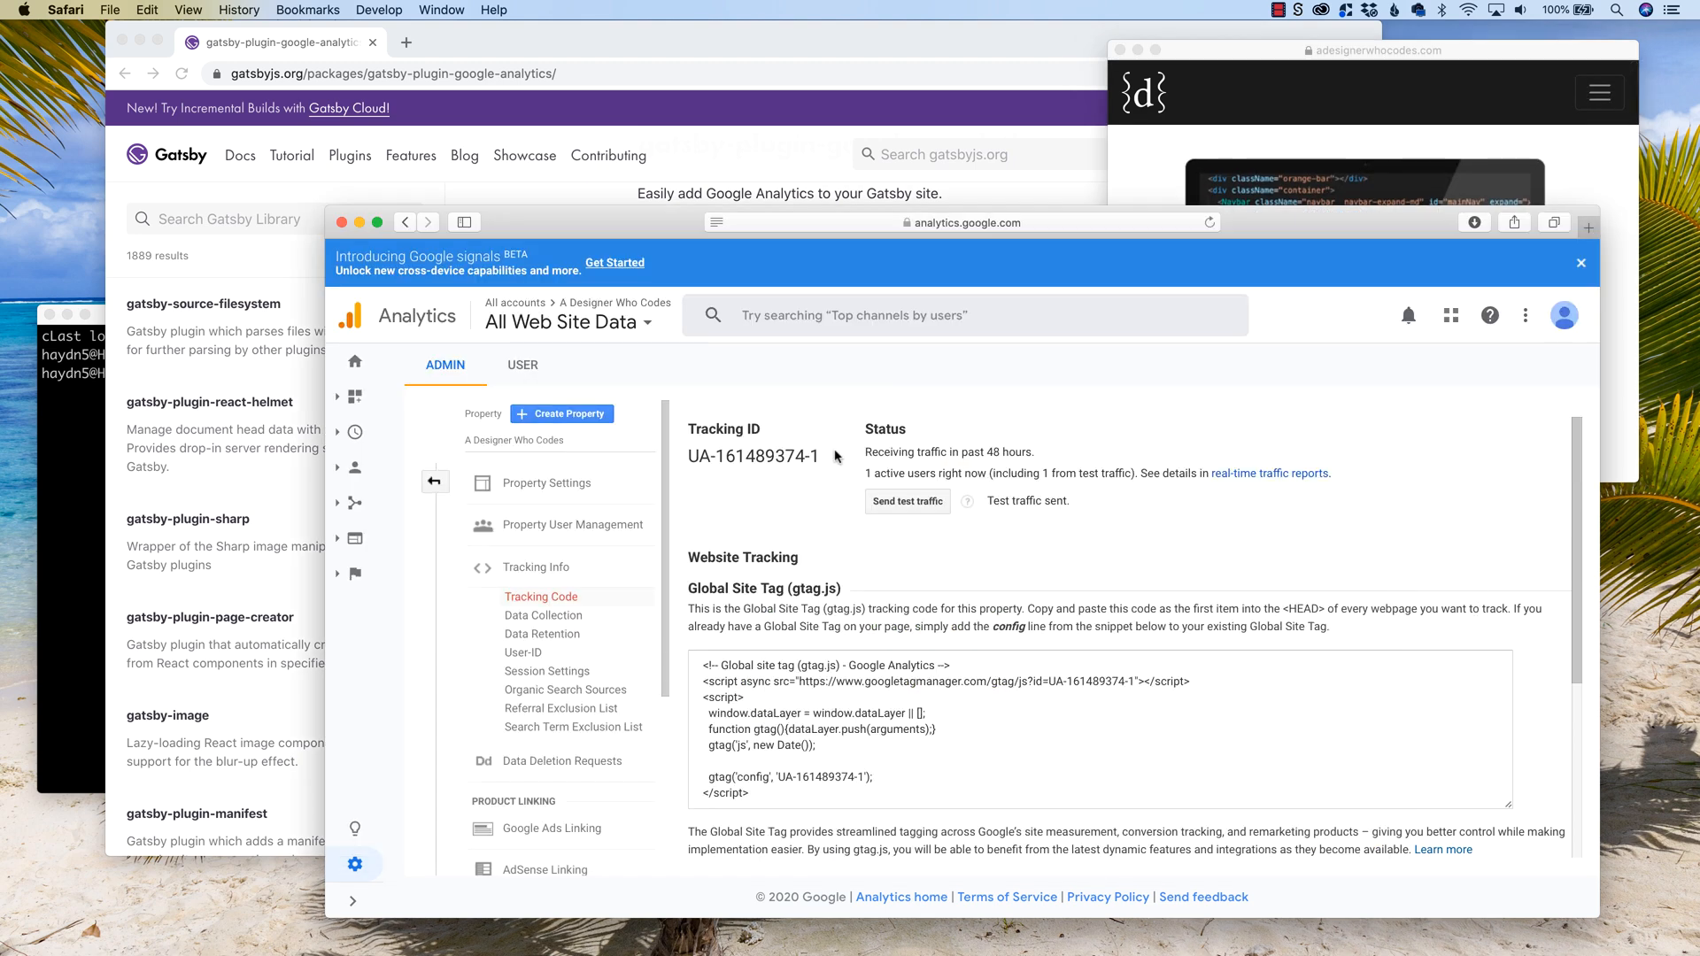
mouse_move(441, 315)
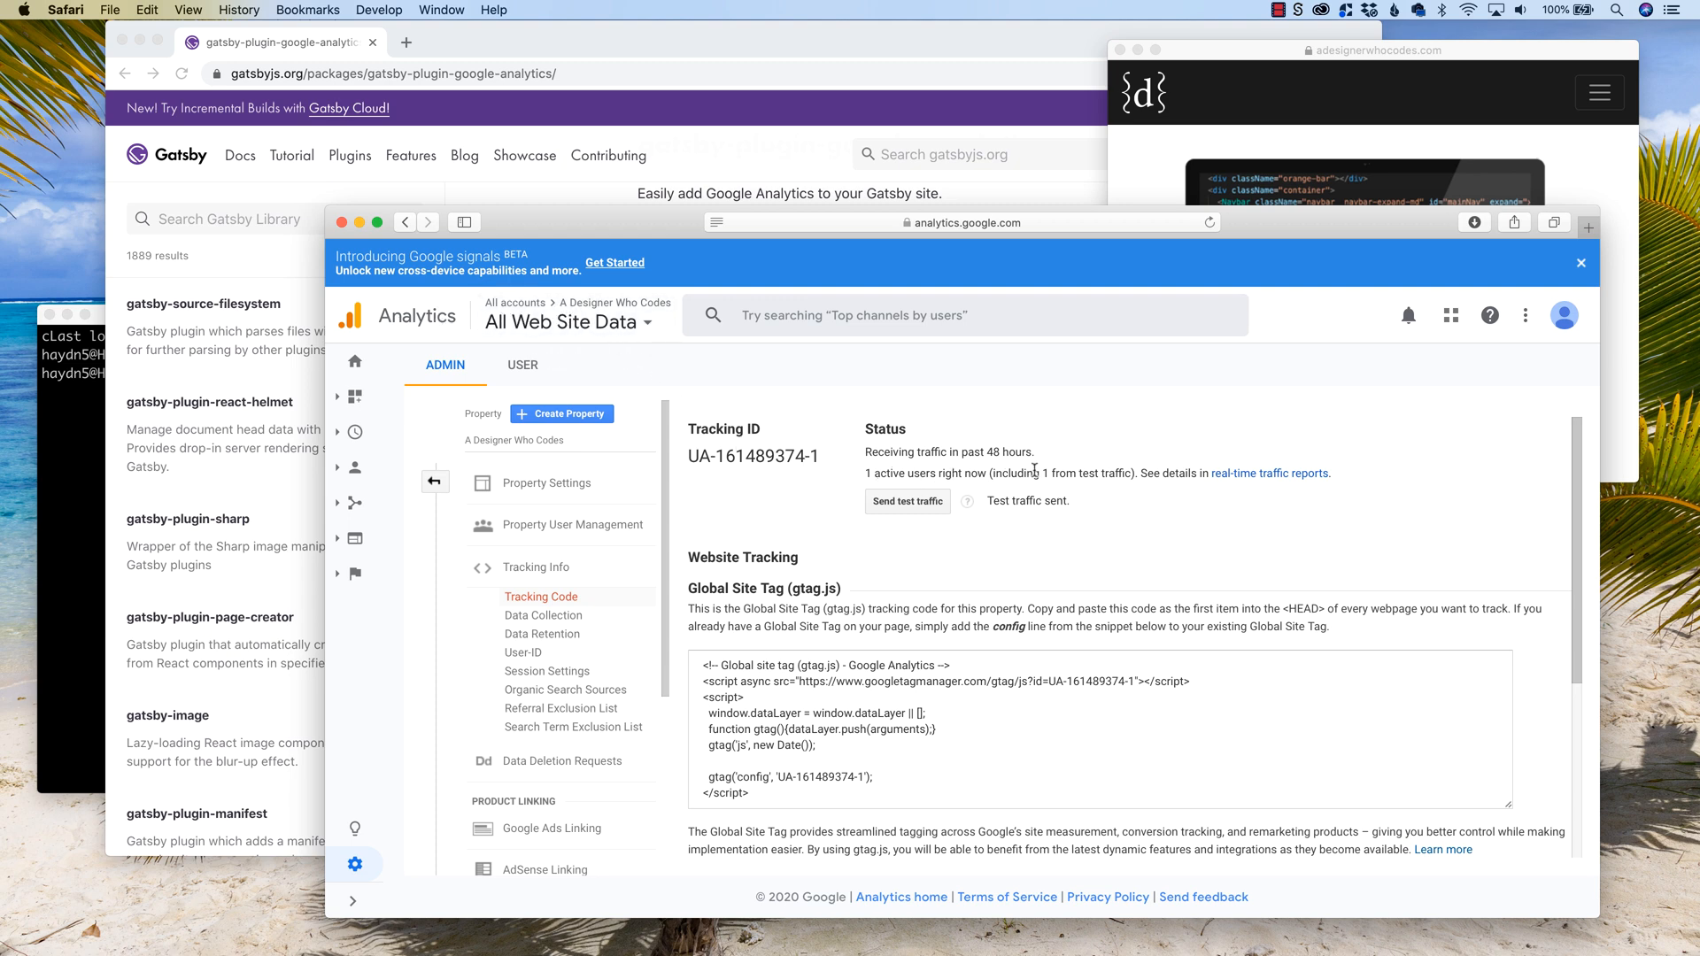
drag(1035, 471, 1128, 471)
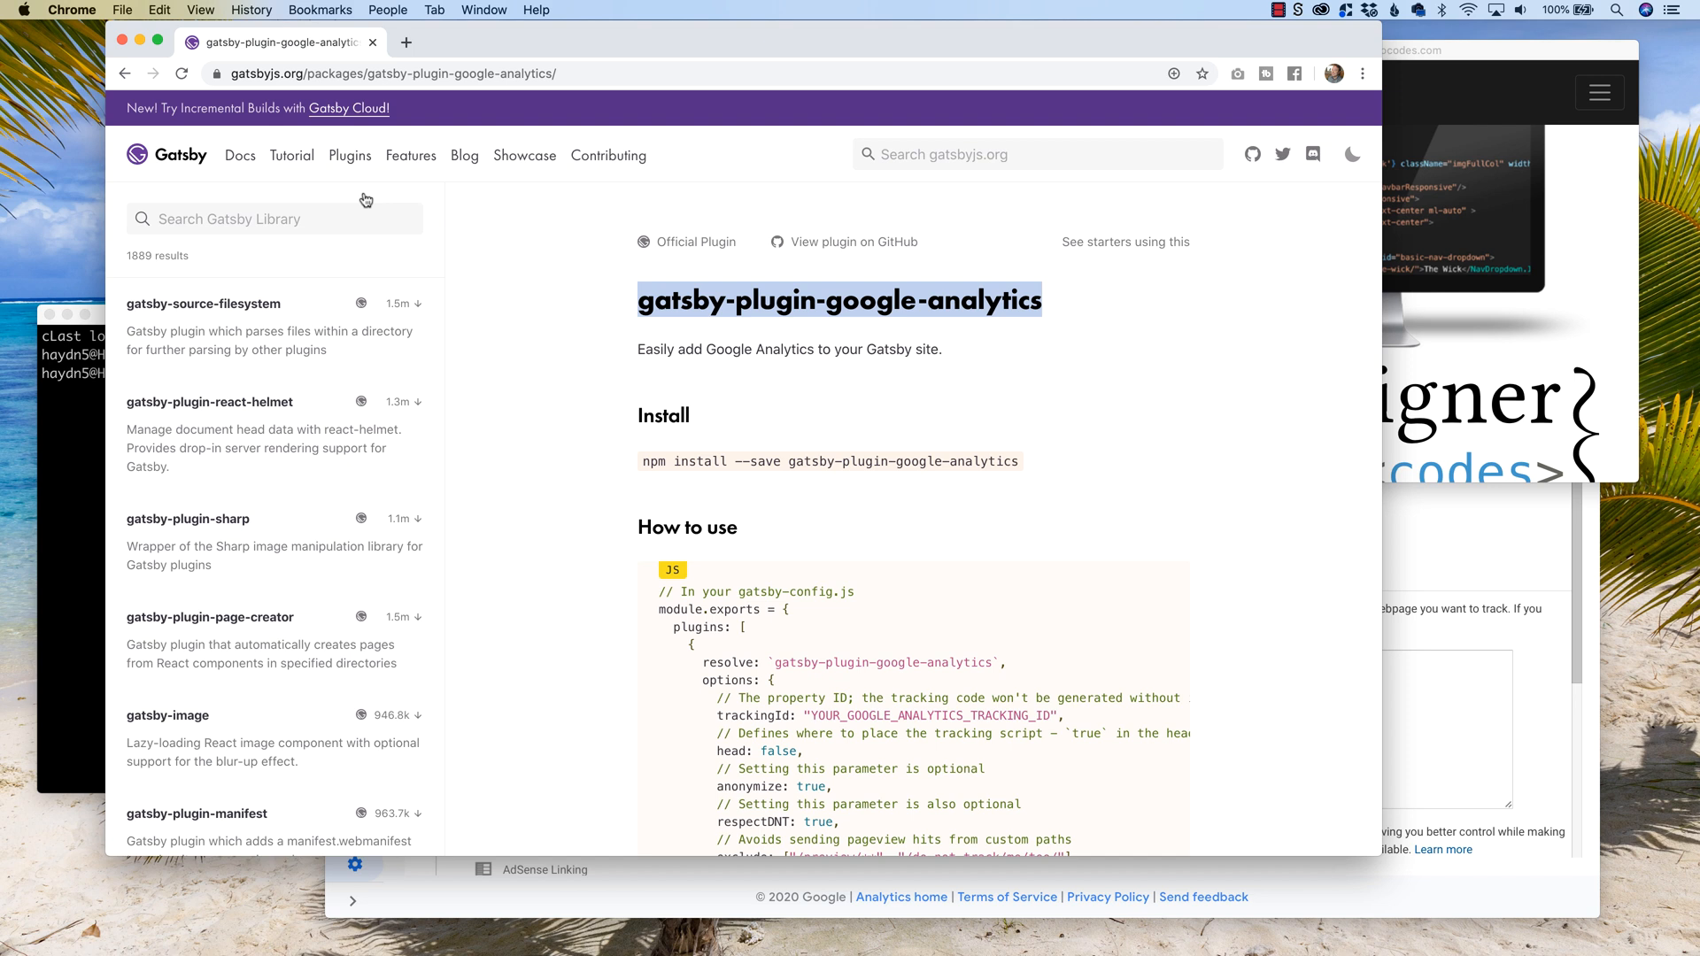
mouse_move(181, 163)
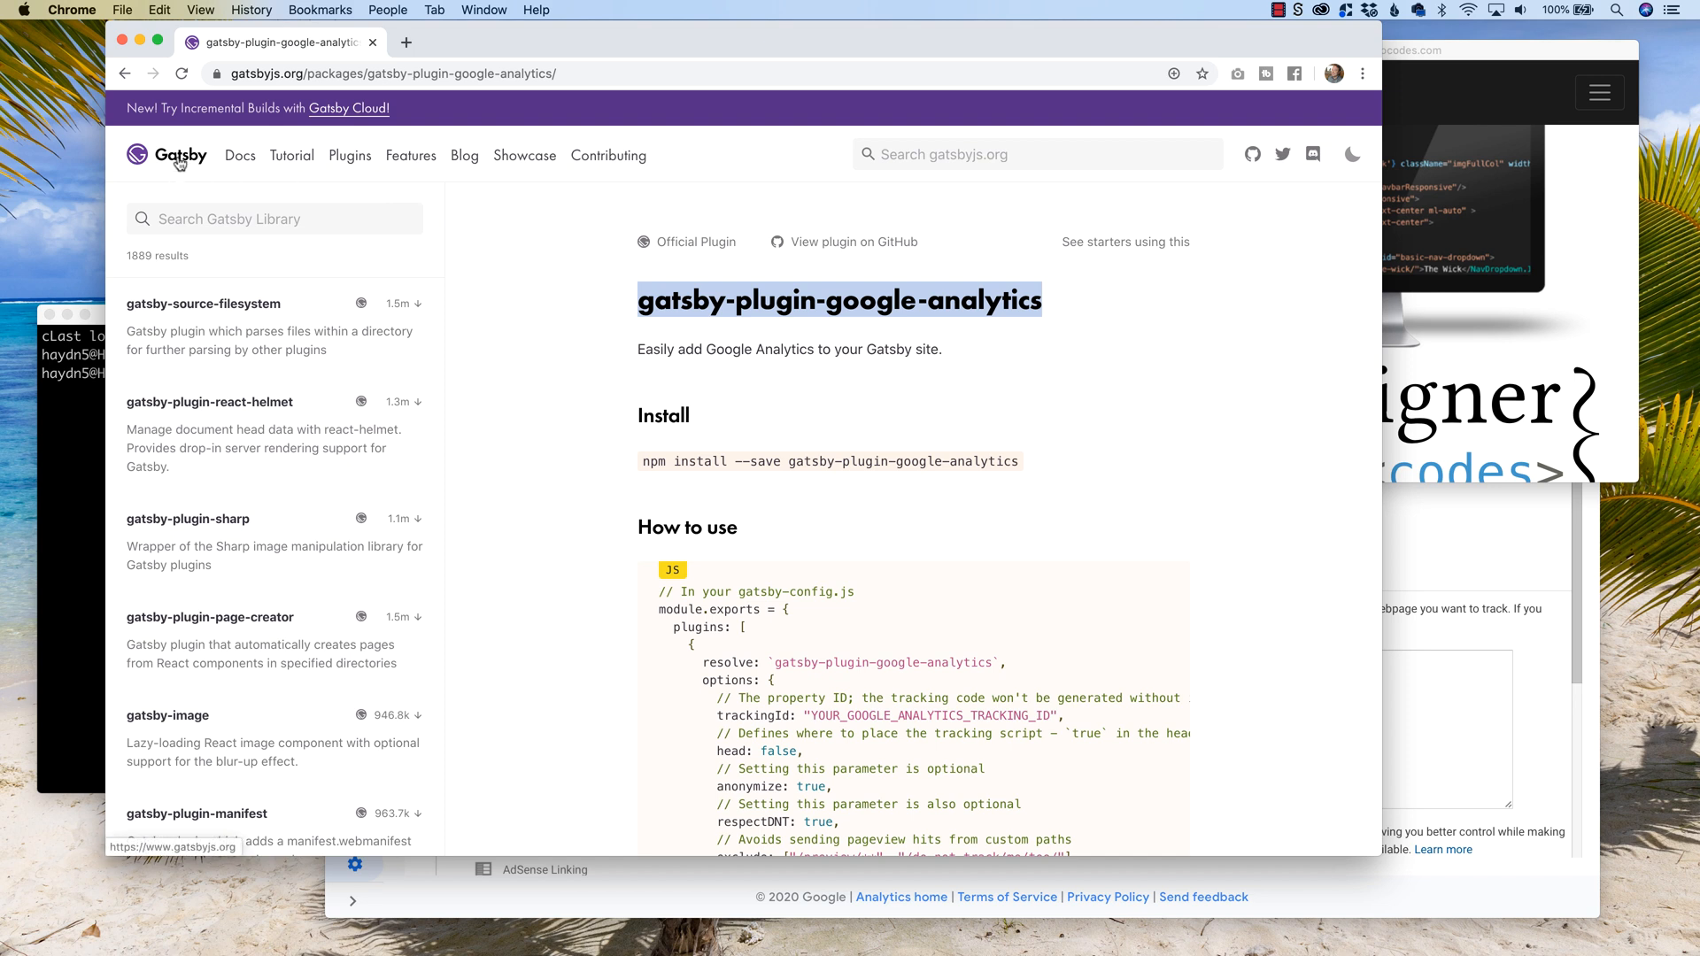
mouse_move(549, 374)
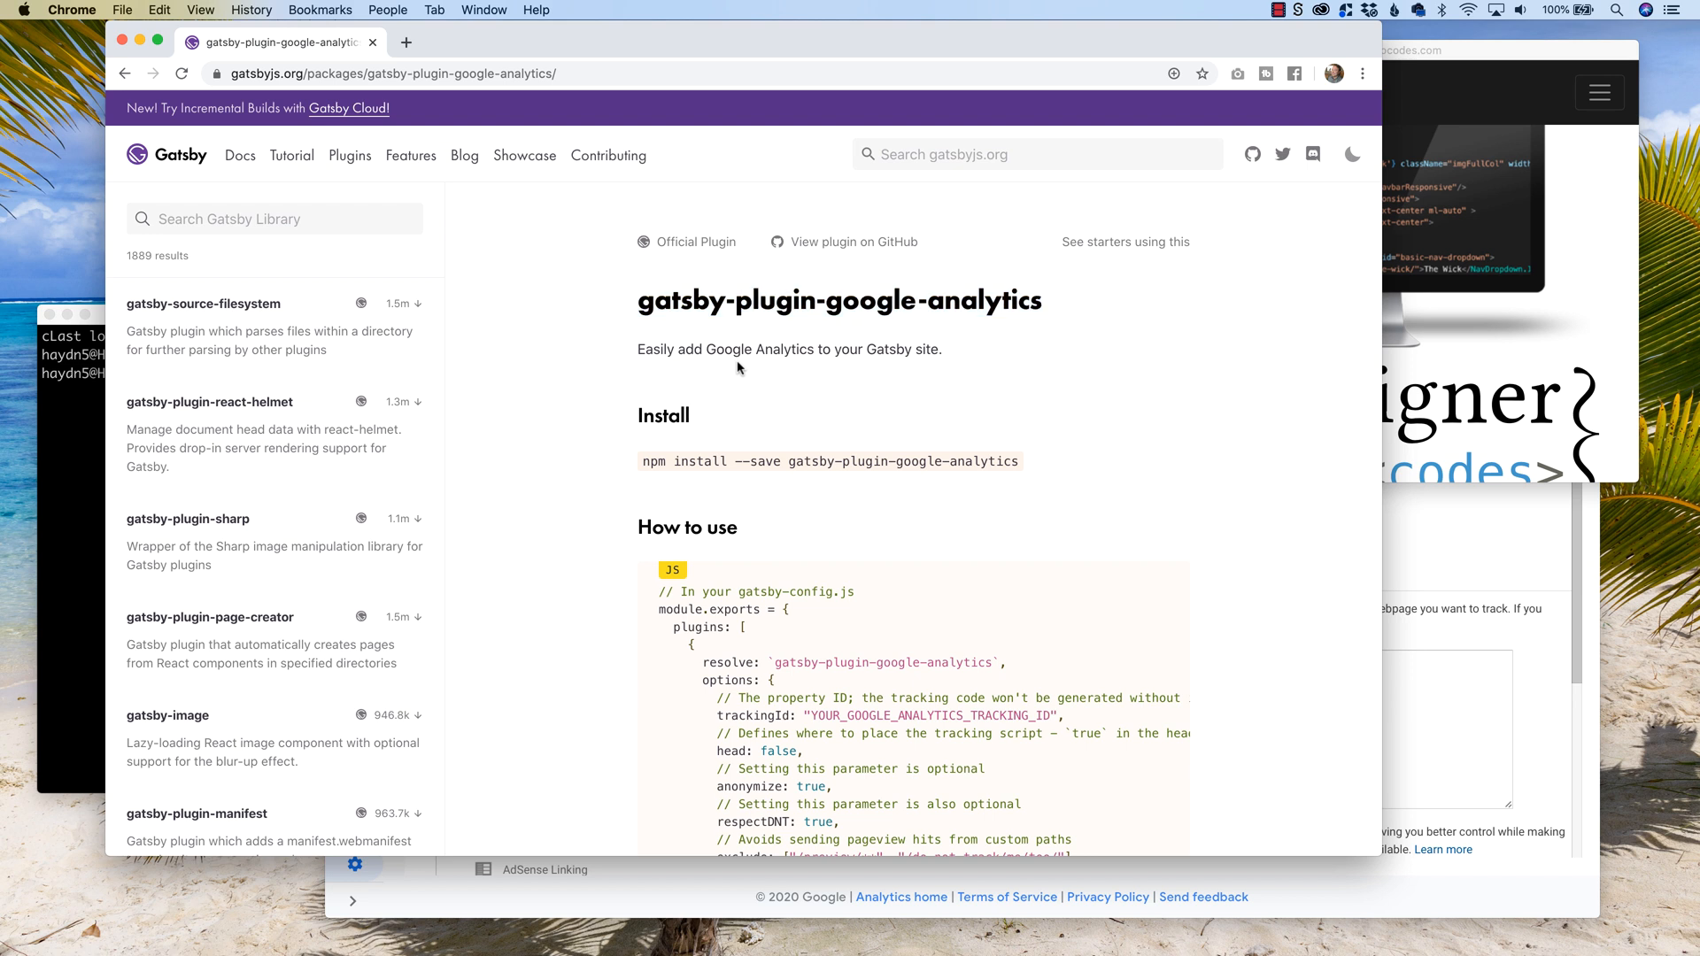
mouse_move(697, 333)
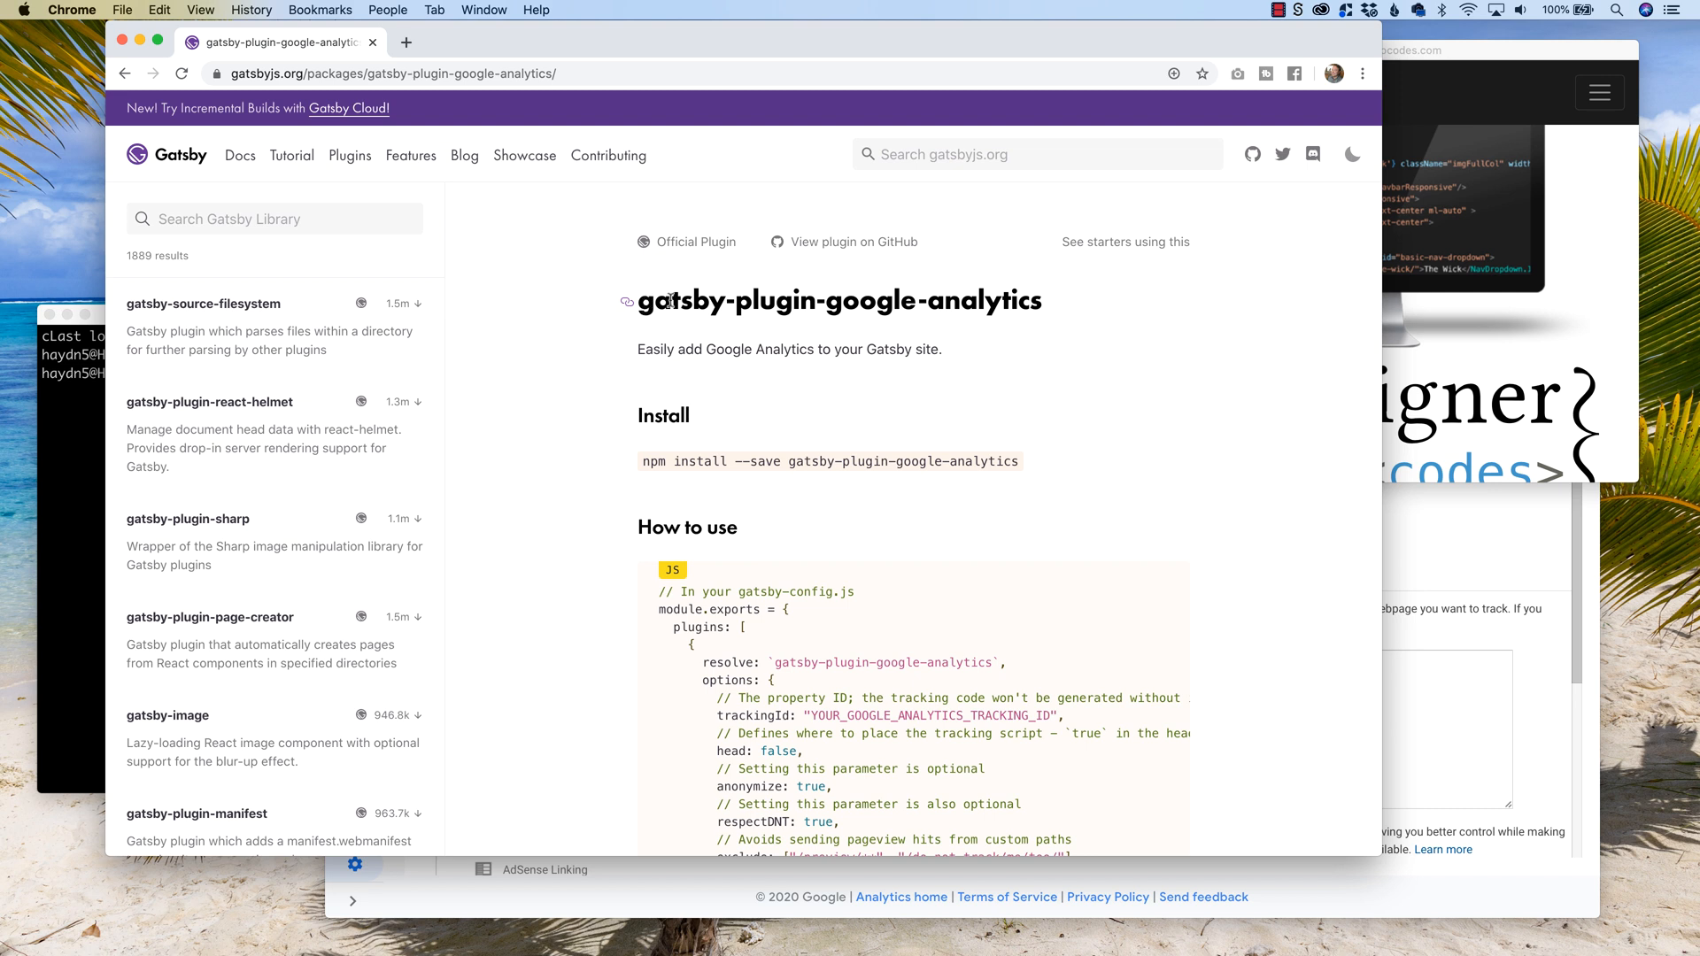
mouse_move(857, 400)
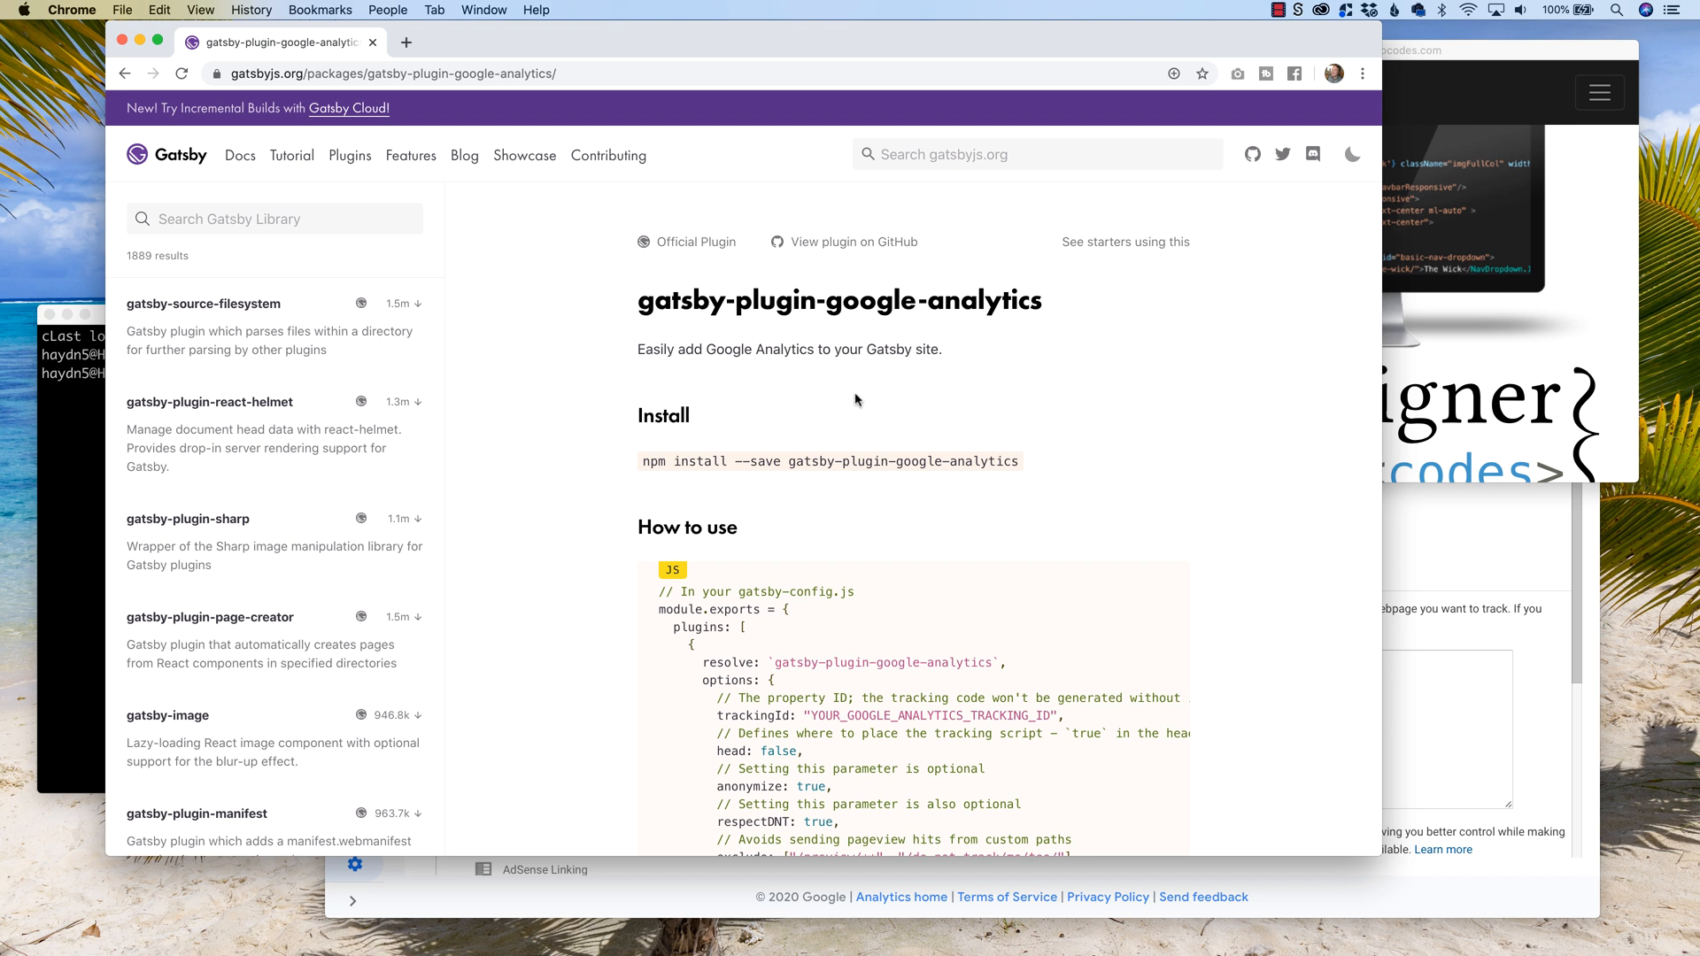
mouse_move(785, 461)
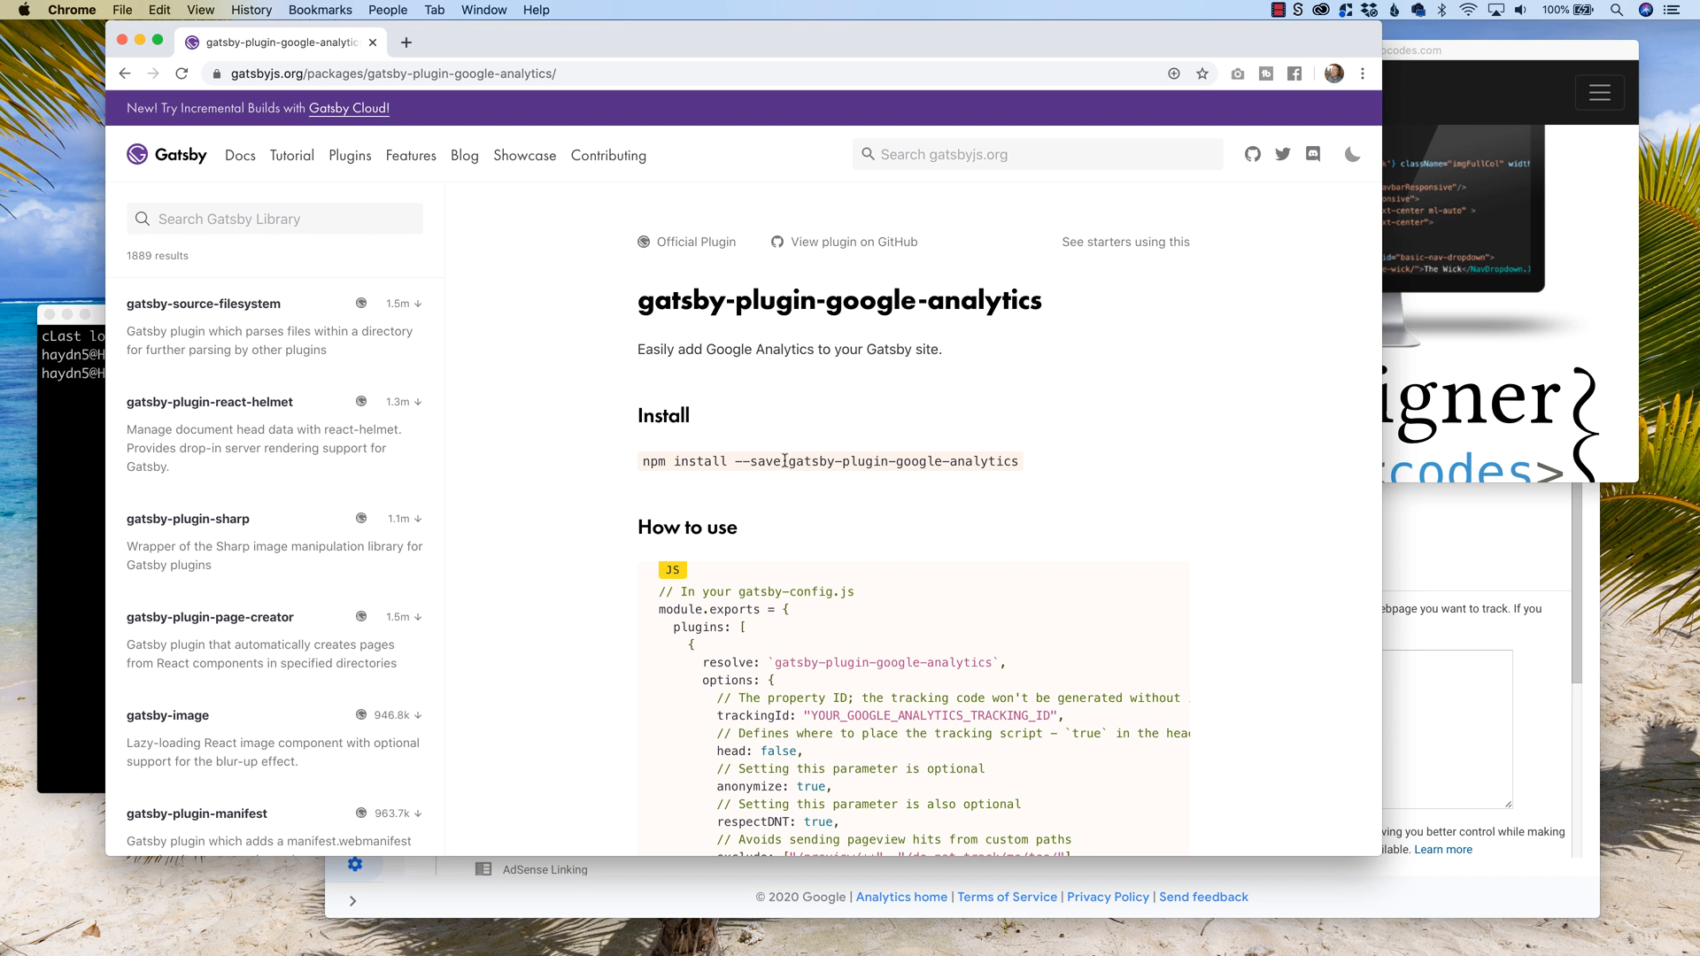
Step: Select the gatsby-plugin-google-analytics package name in the npm install command
double_click(903, 461)
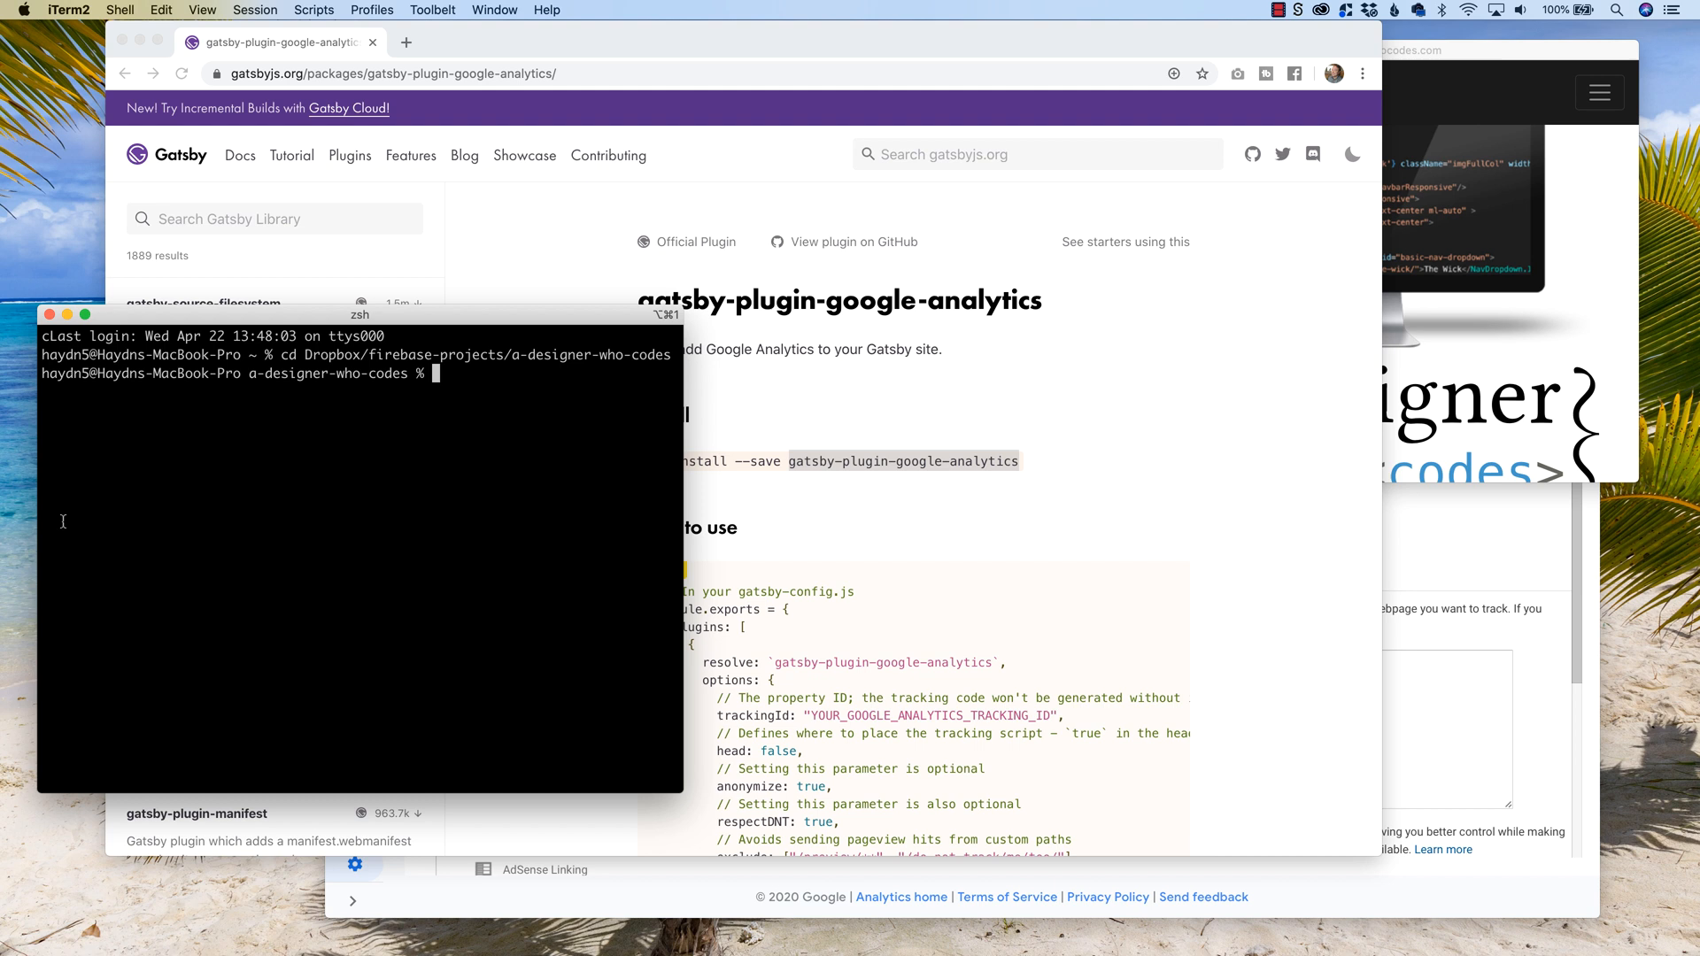
Step: Run yarn add gatsby-plugin-google-analytics in the a-designer-who-codes project
text(yarn add)
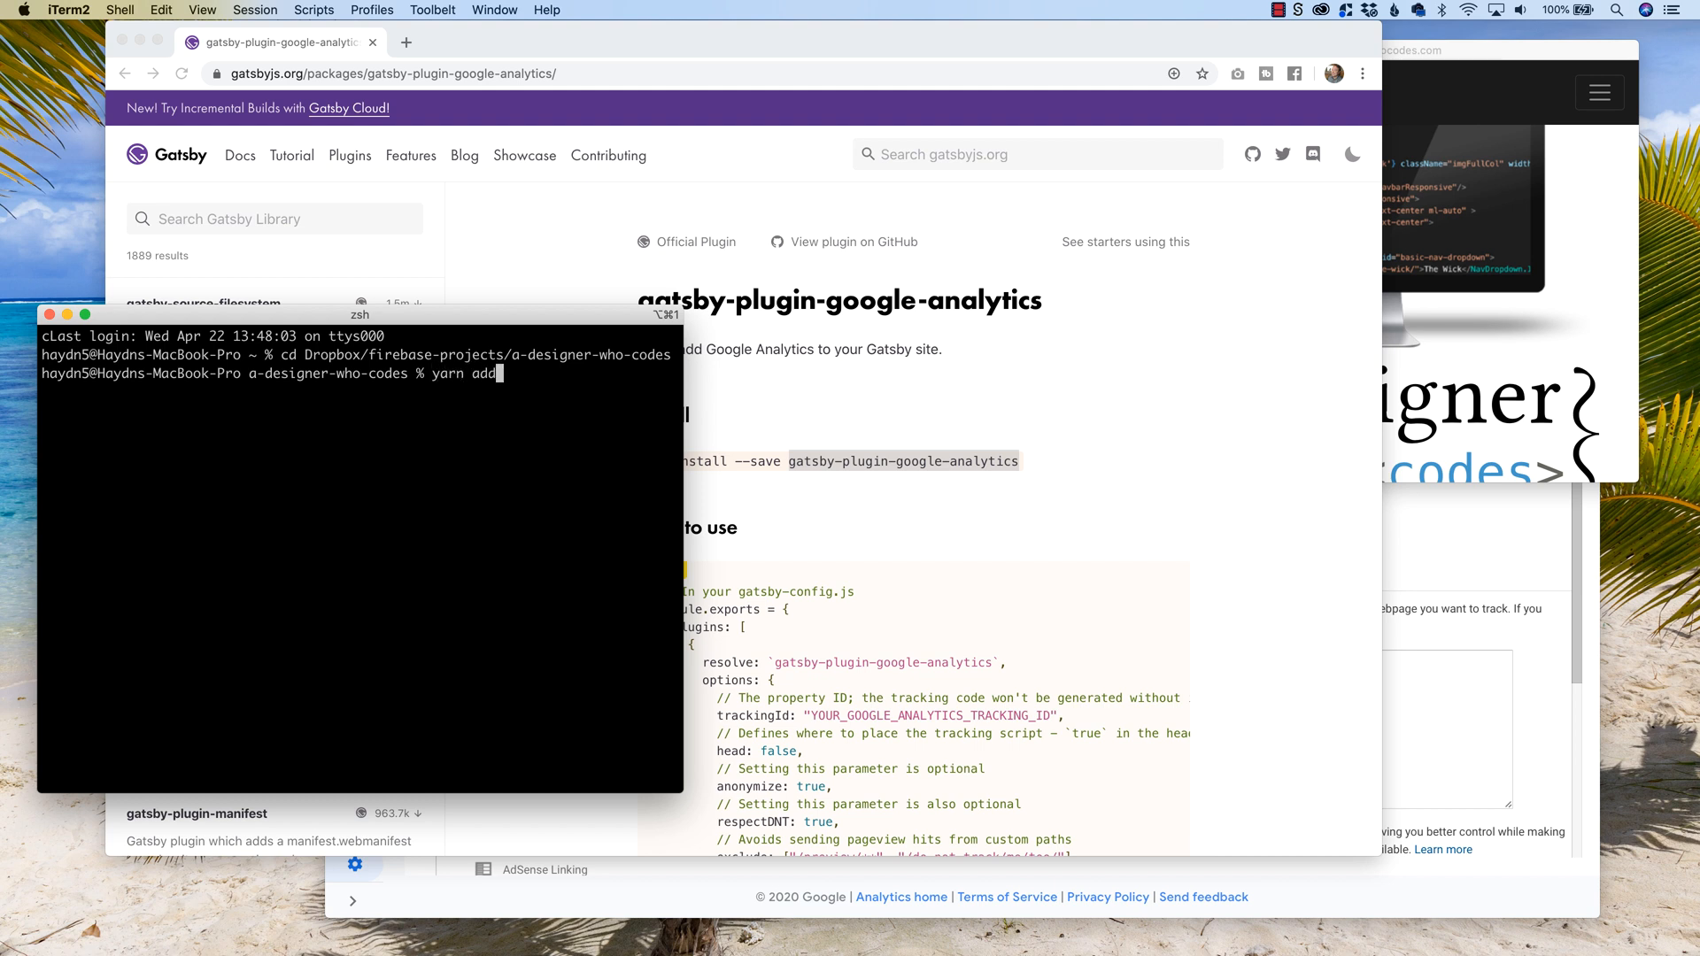
text(gatsby-plugin-google-analytics)
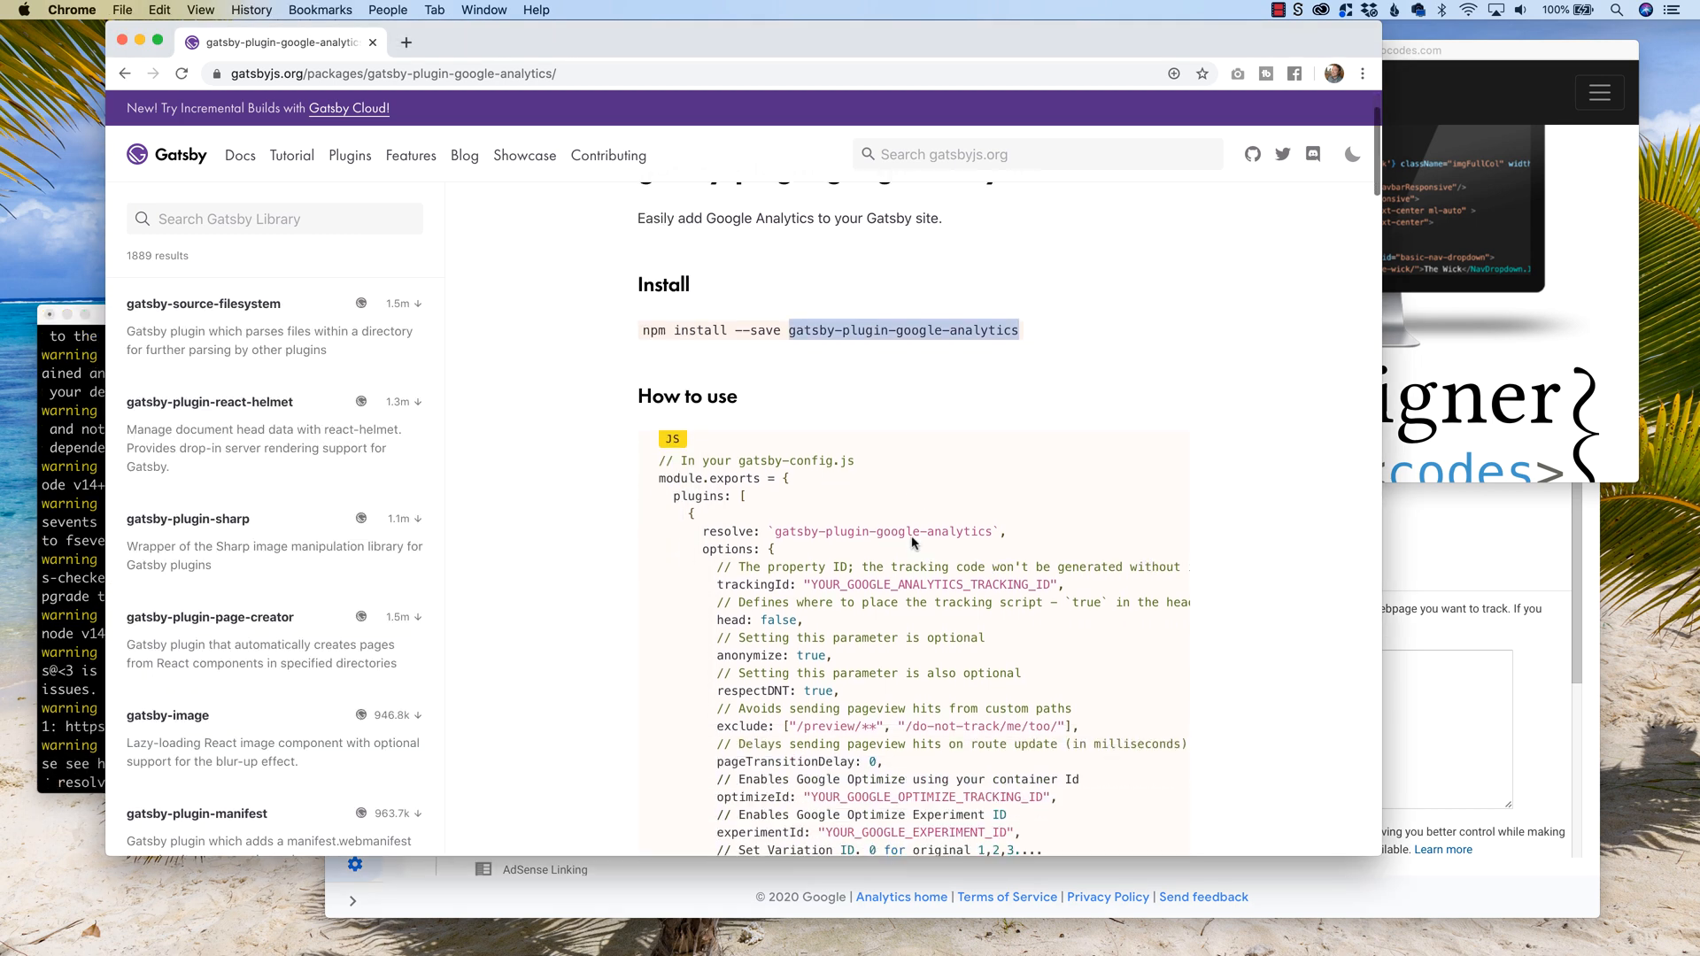
mouse_move(737, 460)
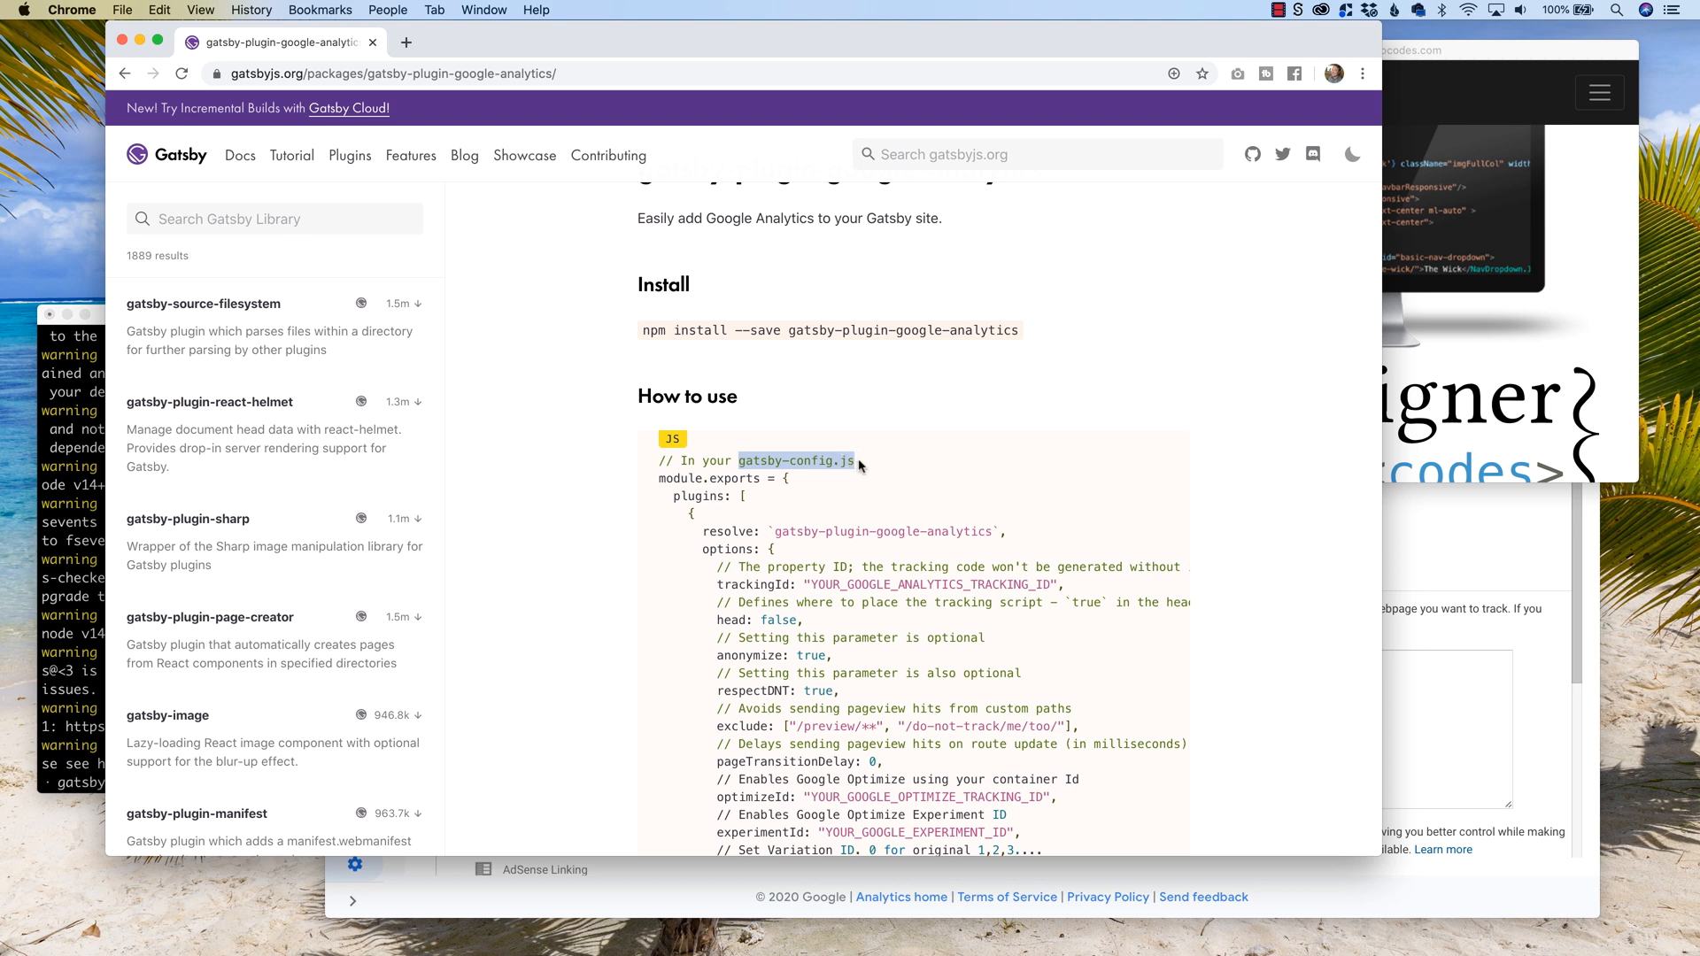
Step: Bring the plugin's gatsby-config.js usage example into view and highlight the package name
scroll(down, 3)
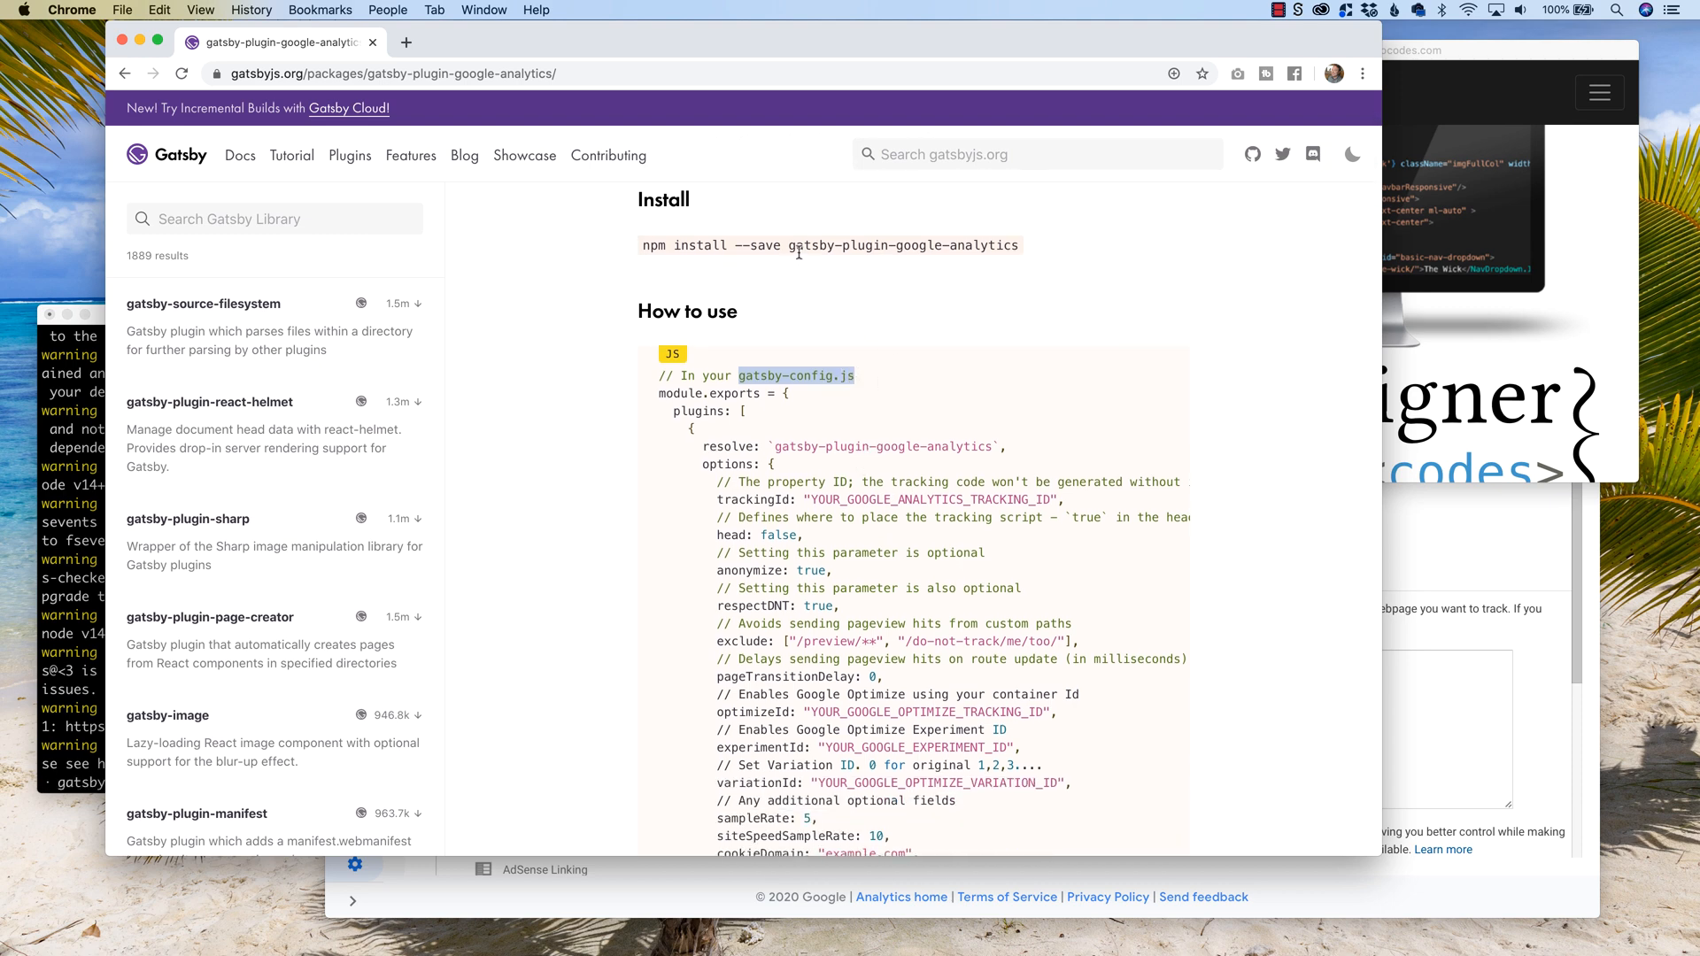
double_click(809, 245)
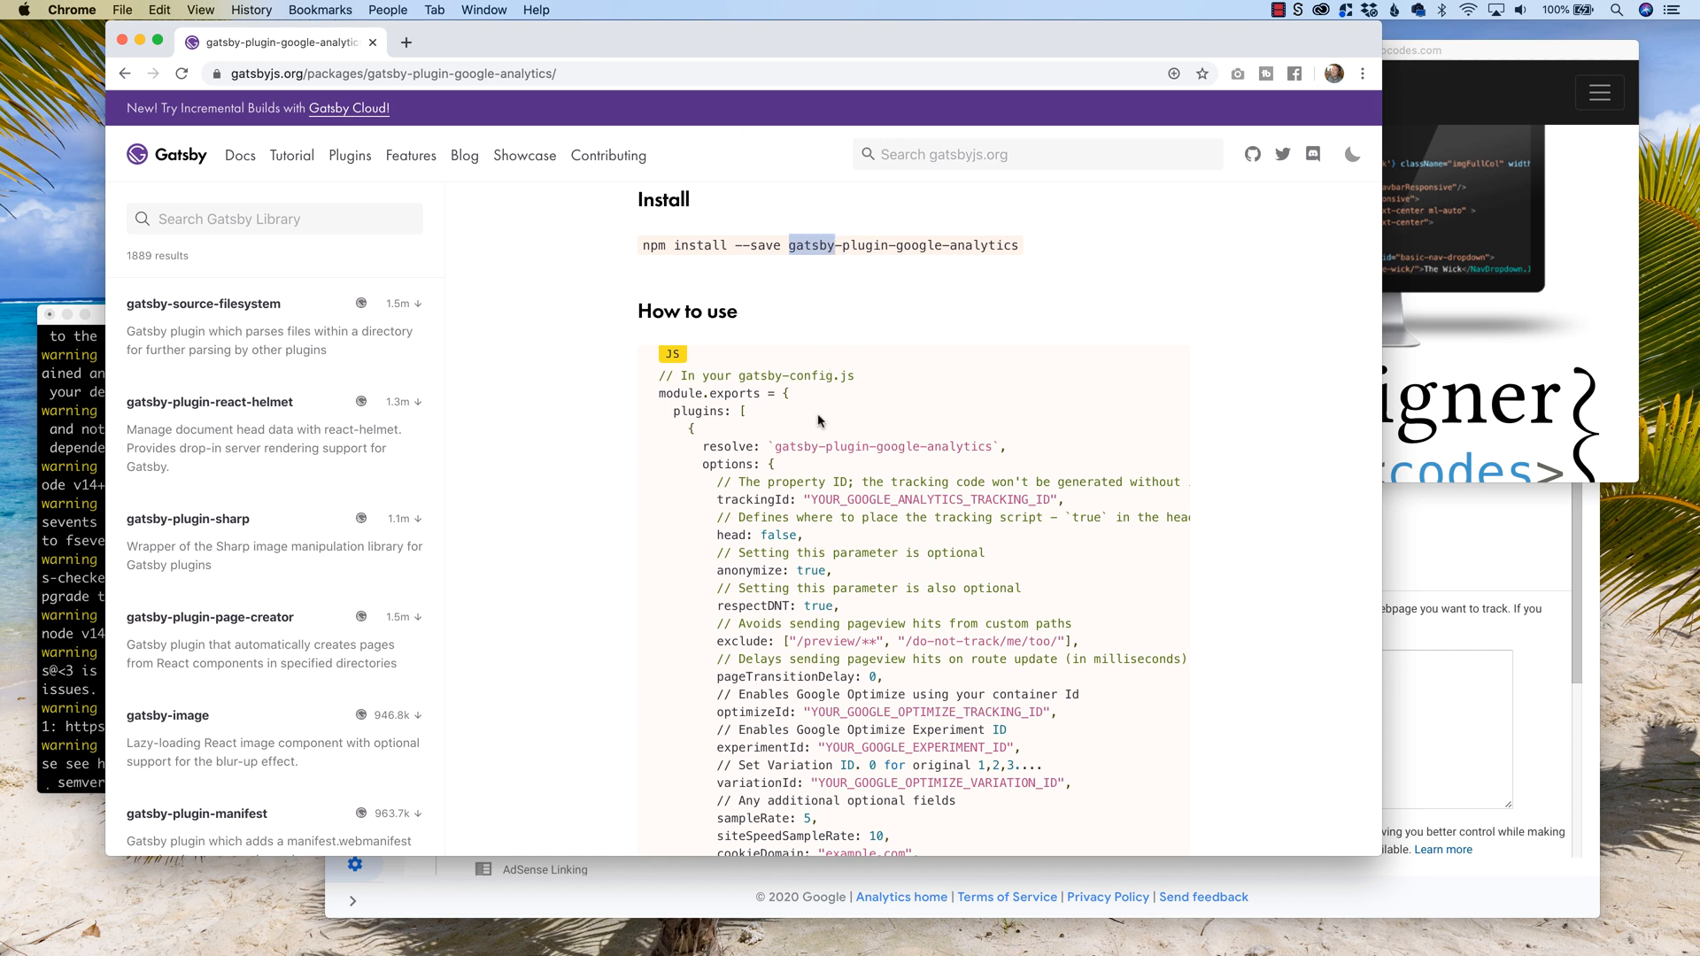
scroll(down, 3)
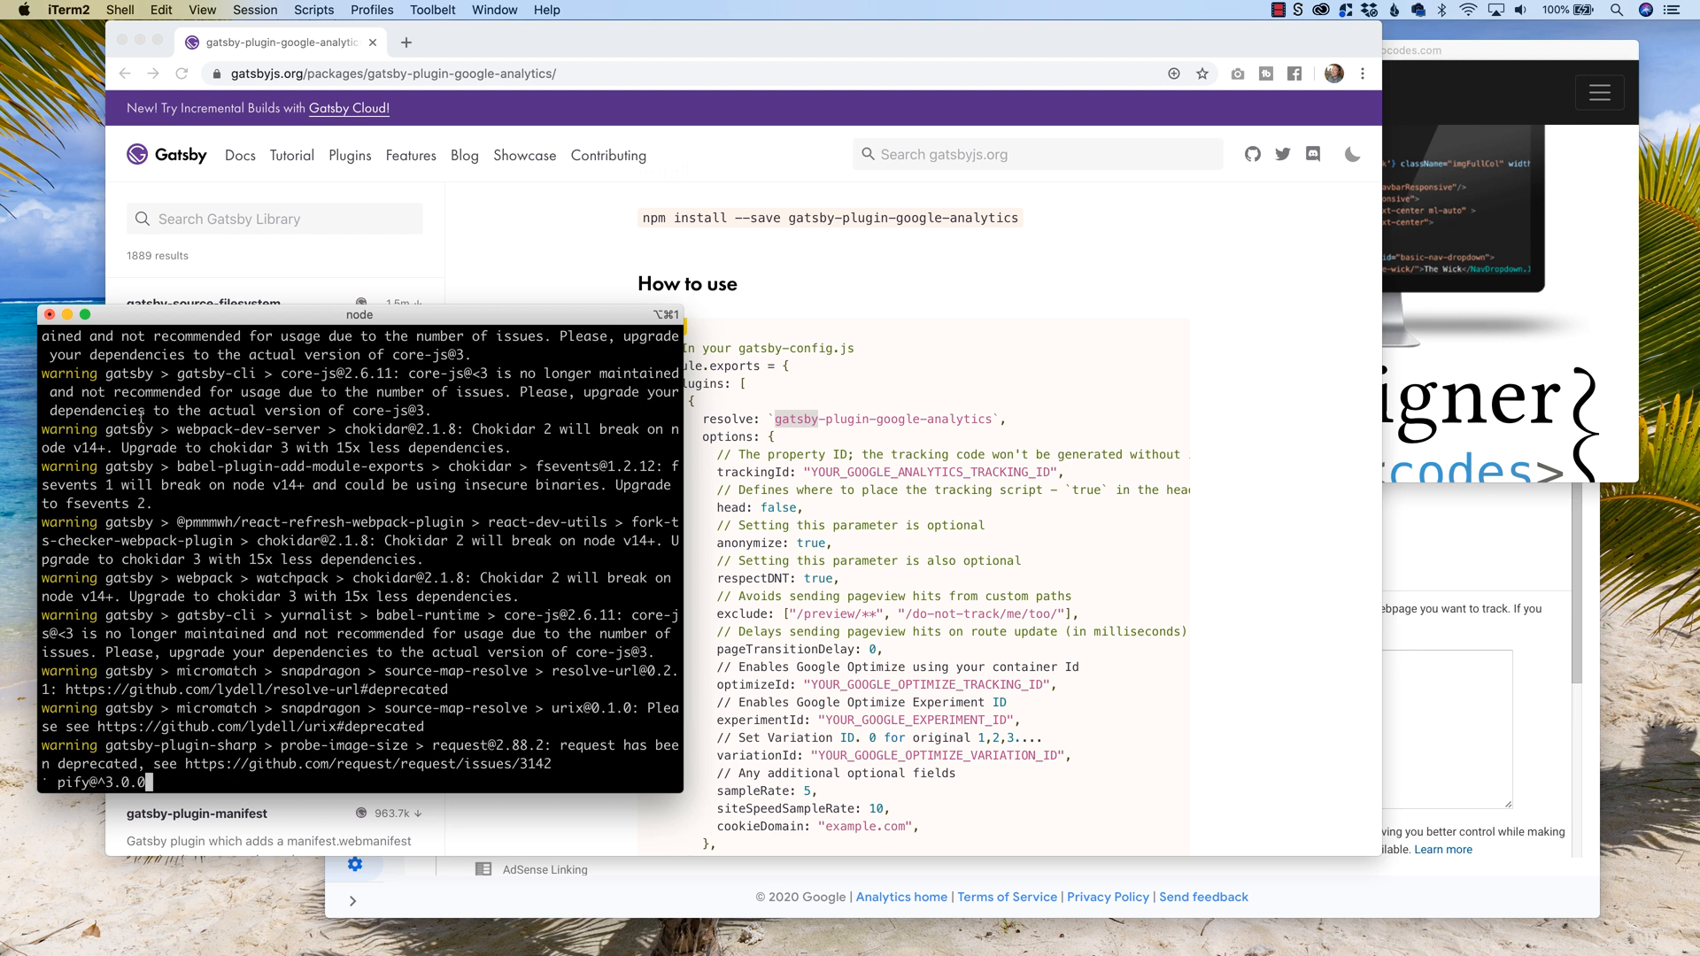
Step: Let yarn finish installing the plugin, reporting Done in 123.70s
text(gatsby-source-filesystem@^2.1.46)
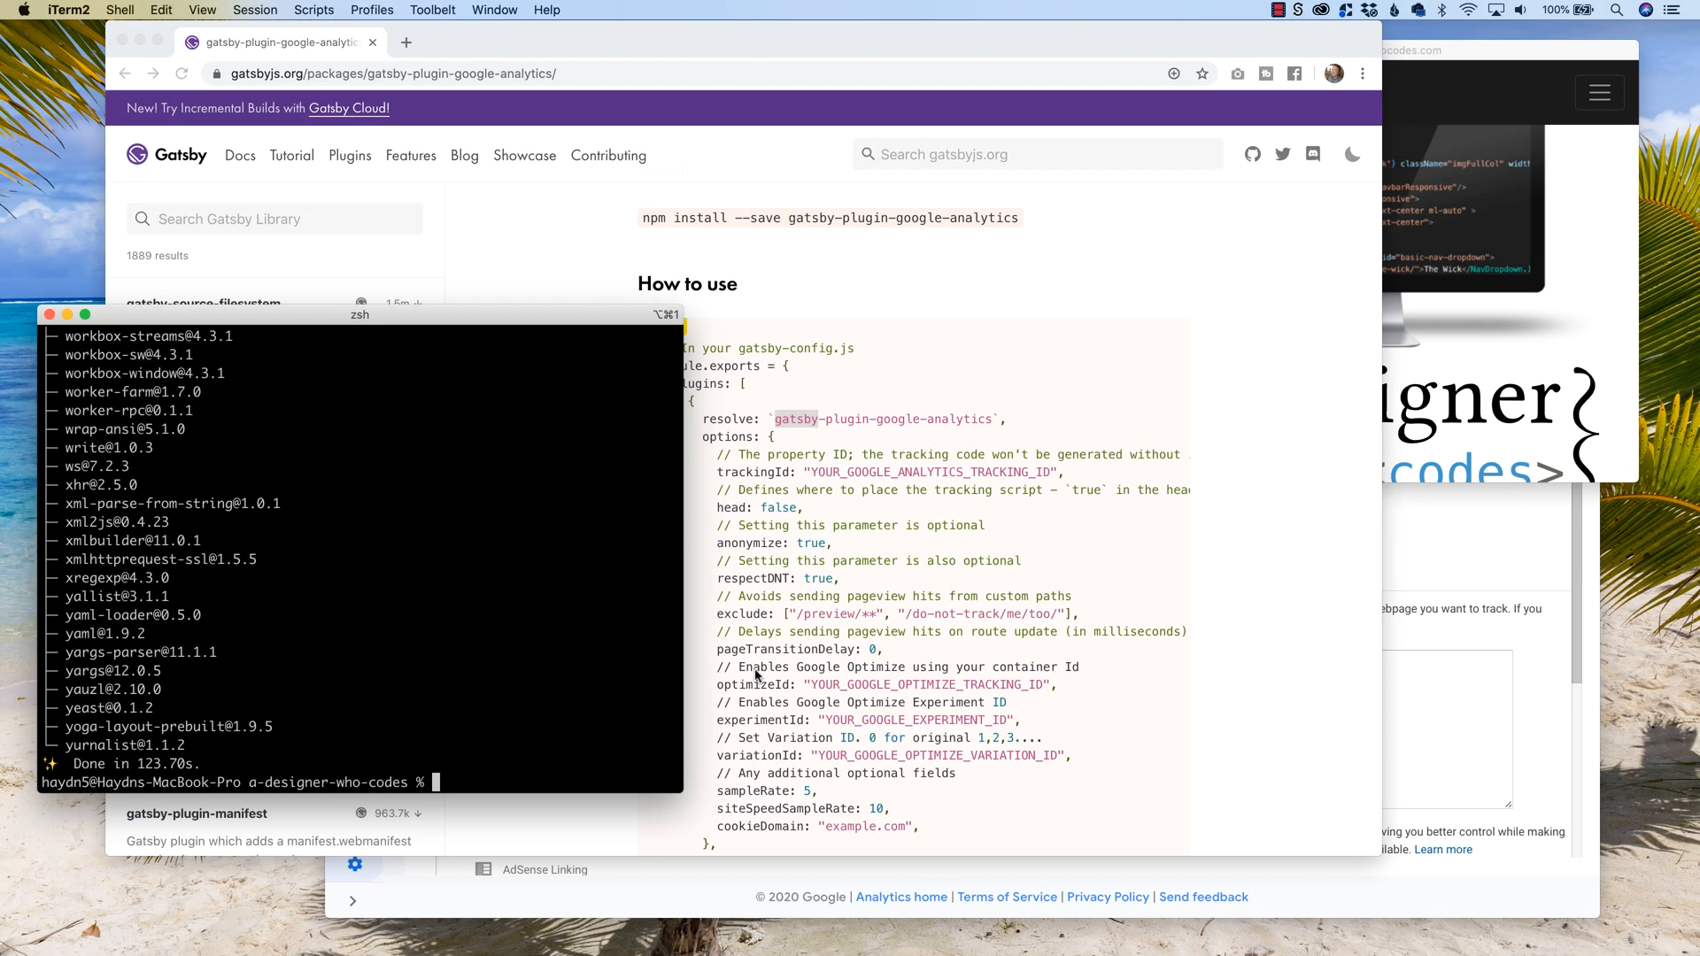
mouse_move(747, 670)
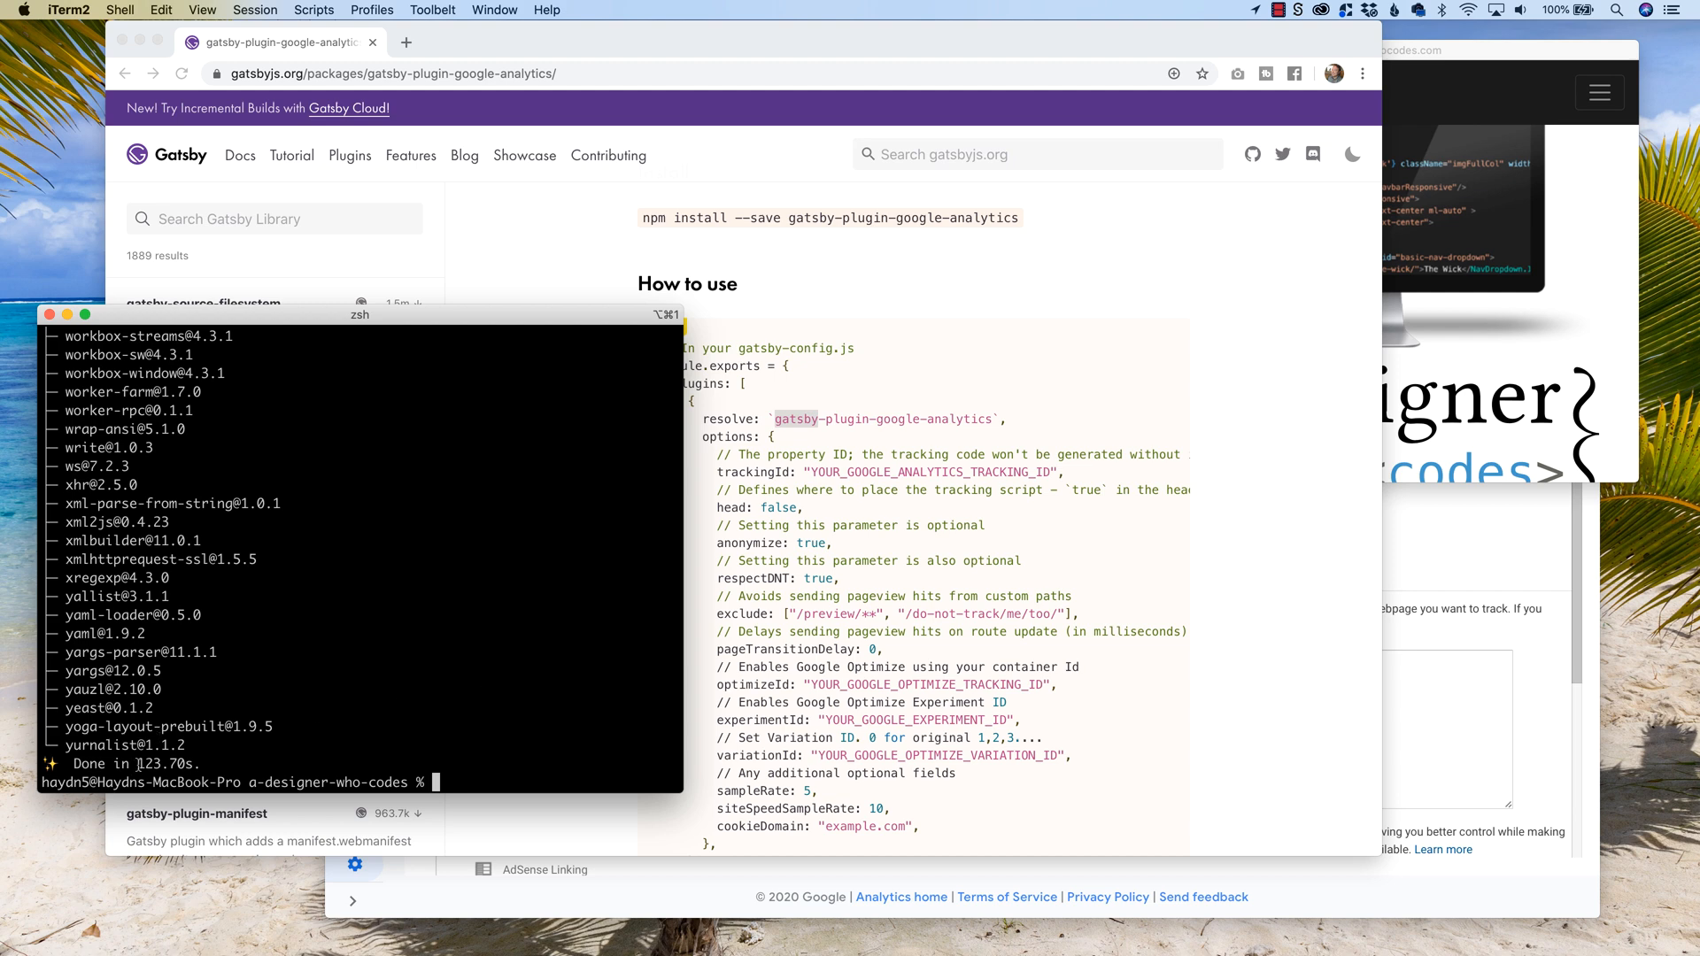
double_click(158, 765)
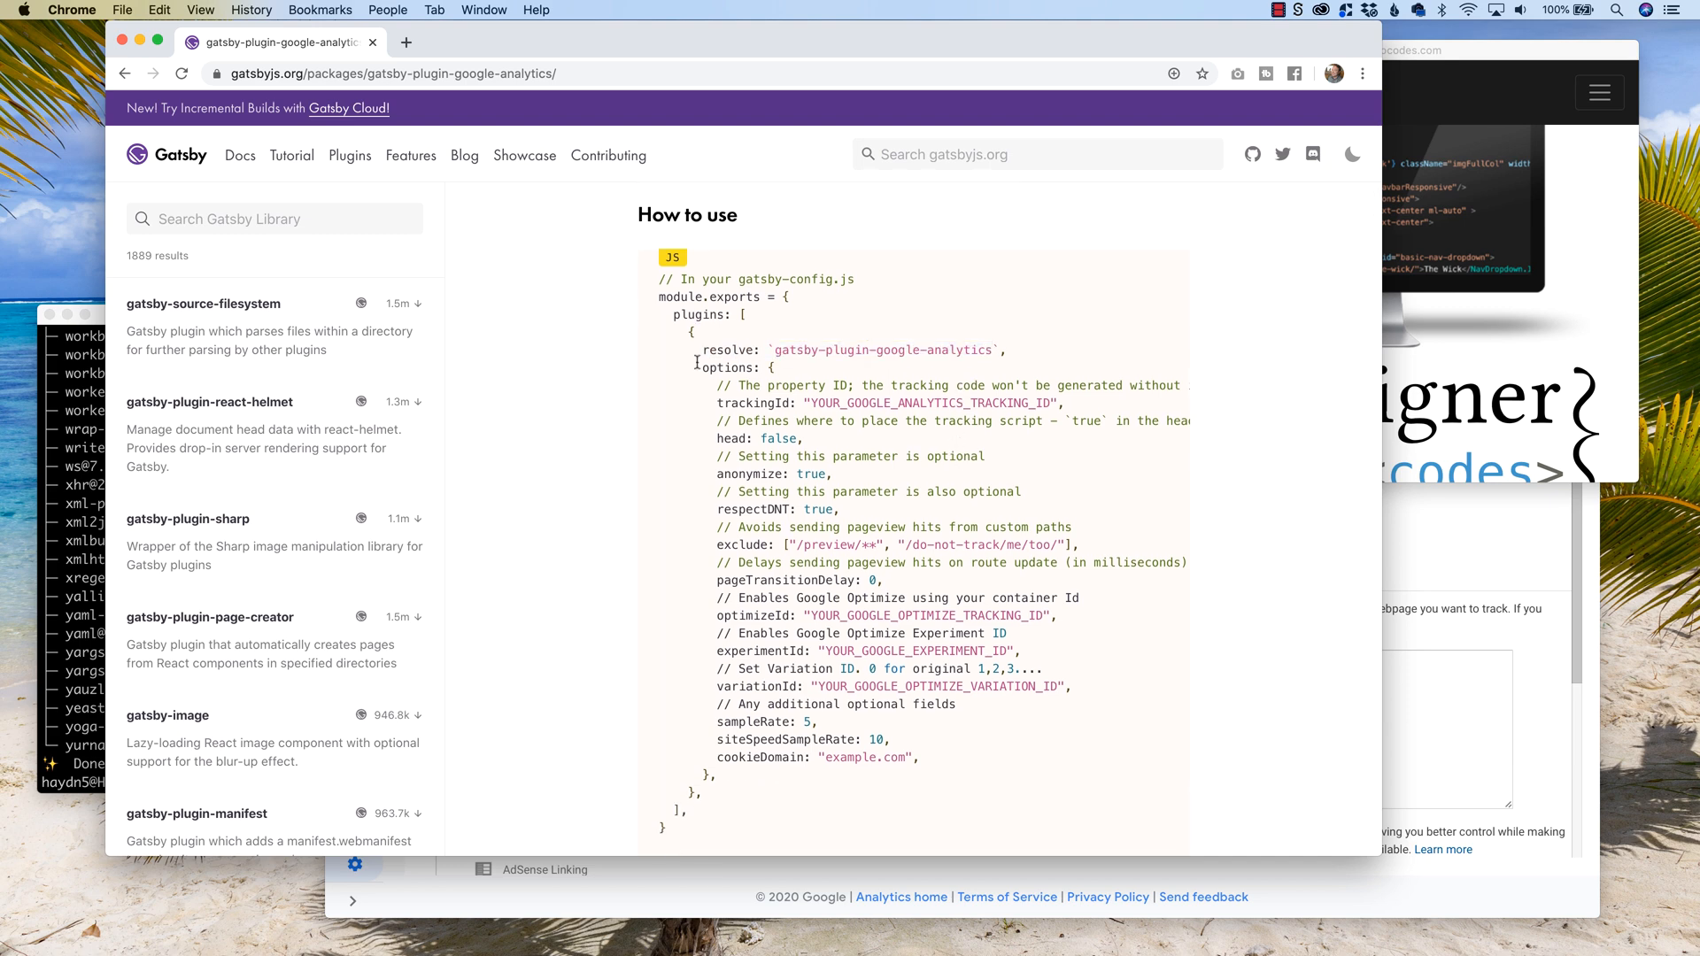
drag(694, 366, 933, 756)
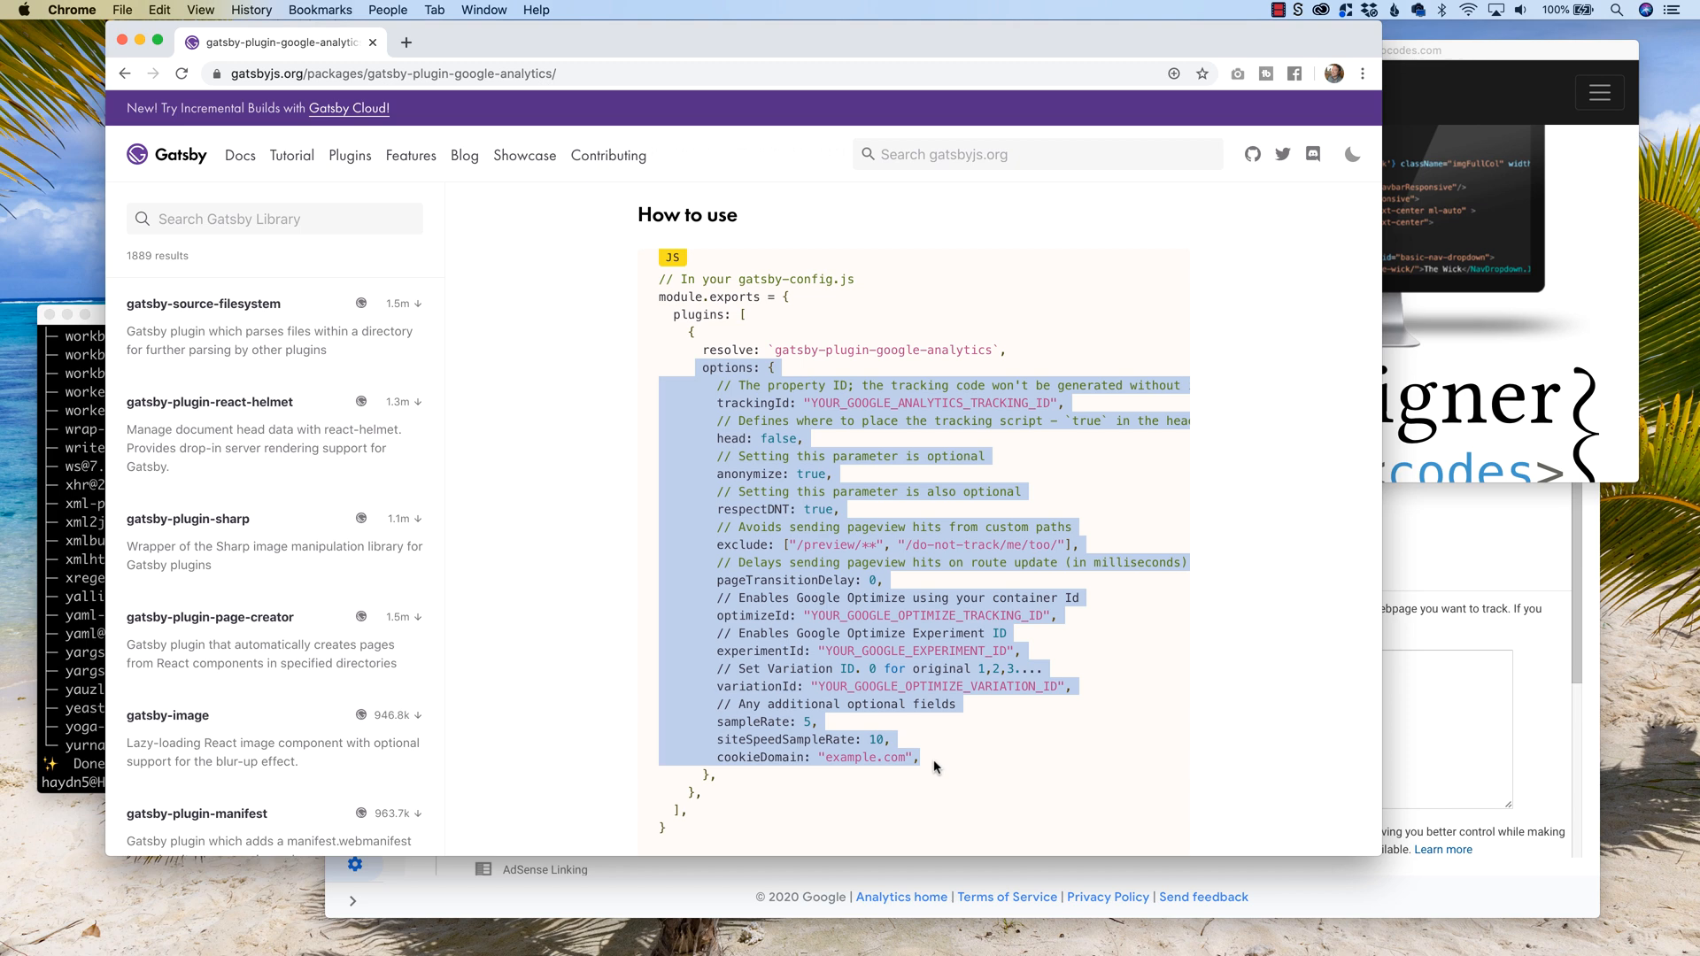
mouse_move(866, 809)
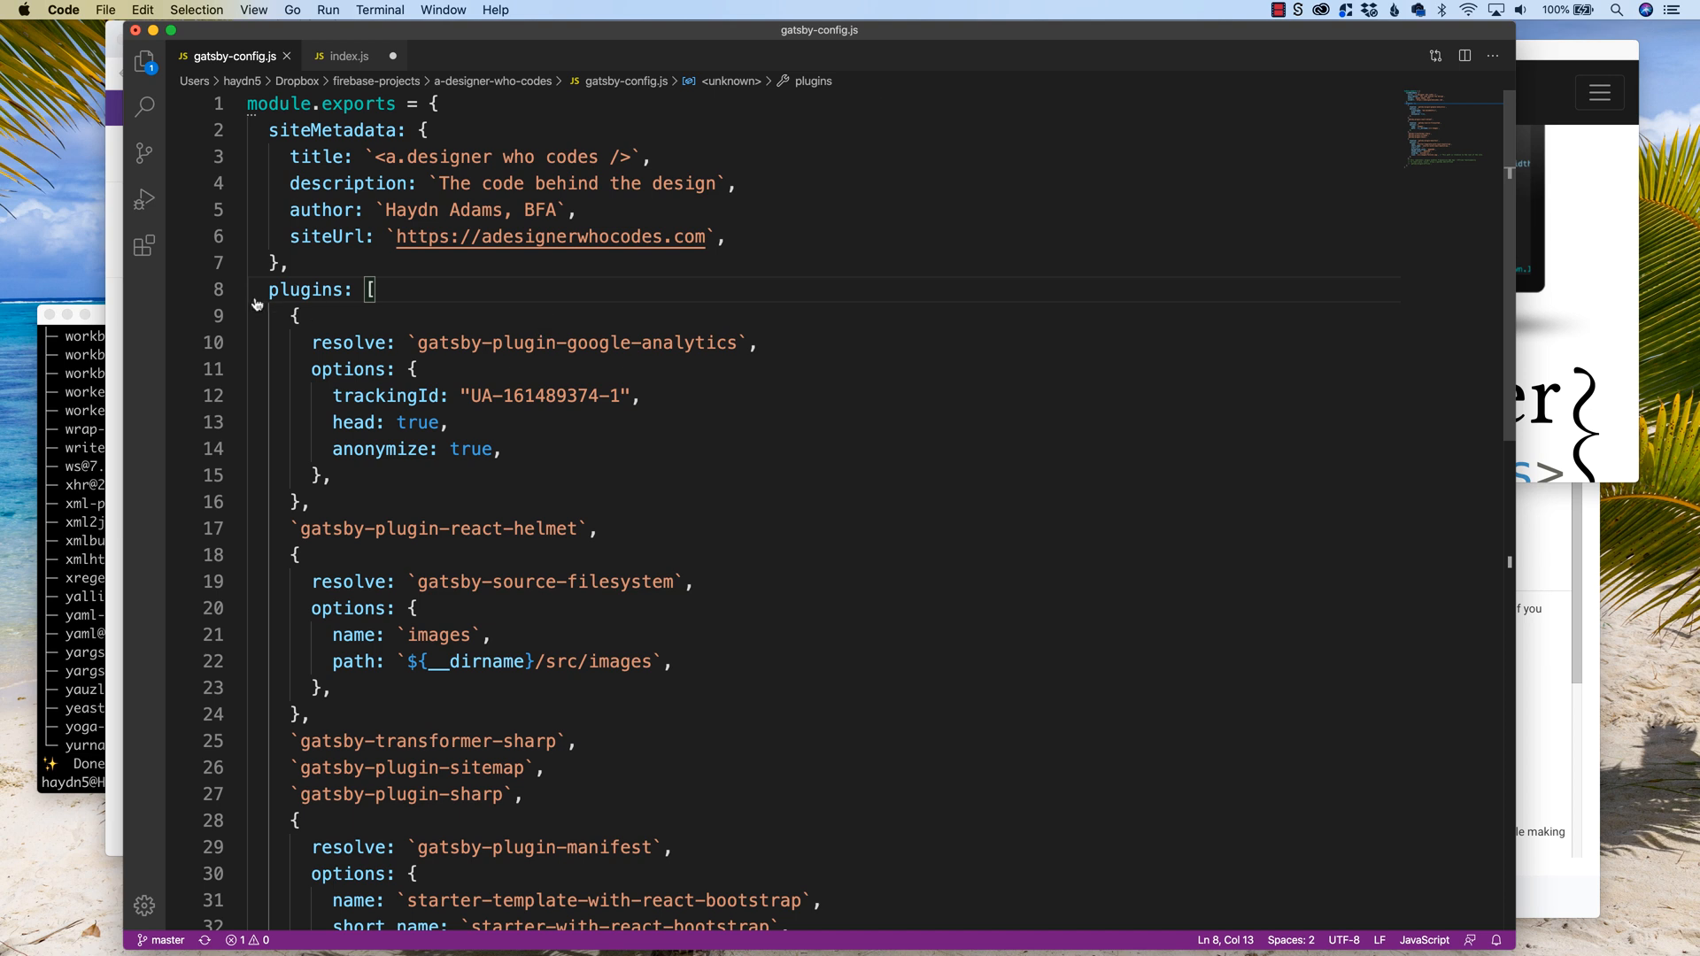
double_click(308, 288)
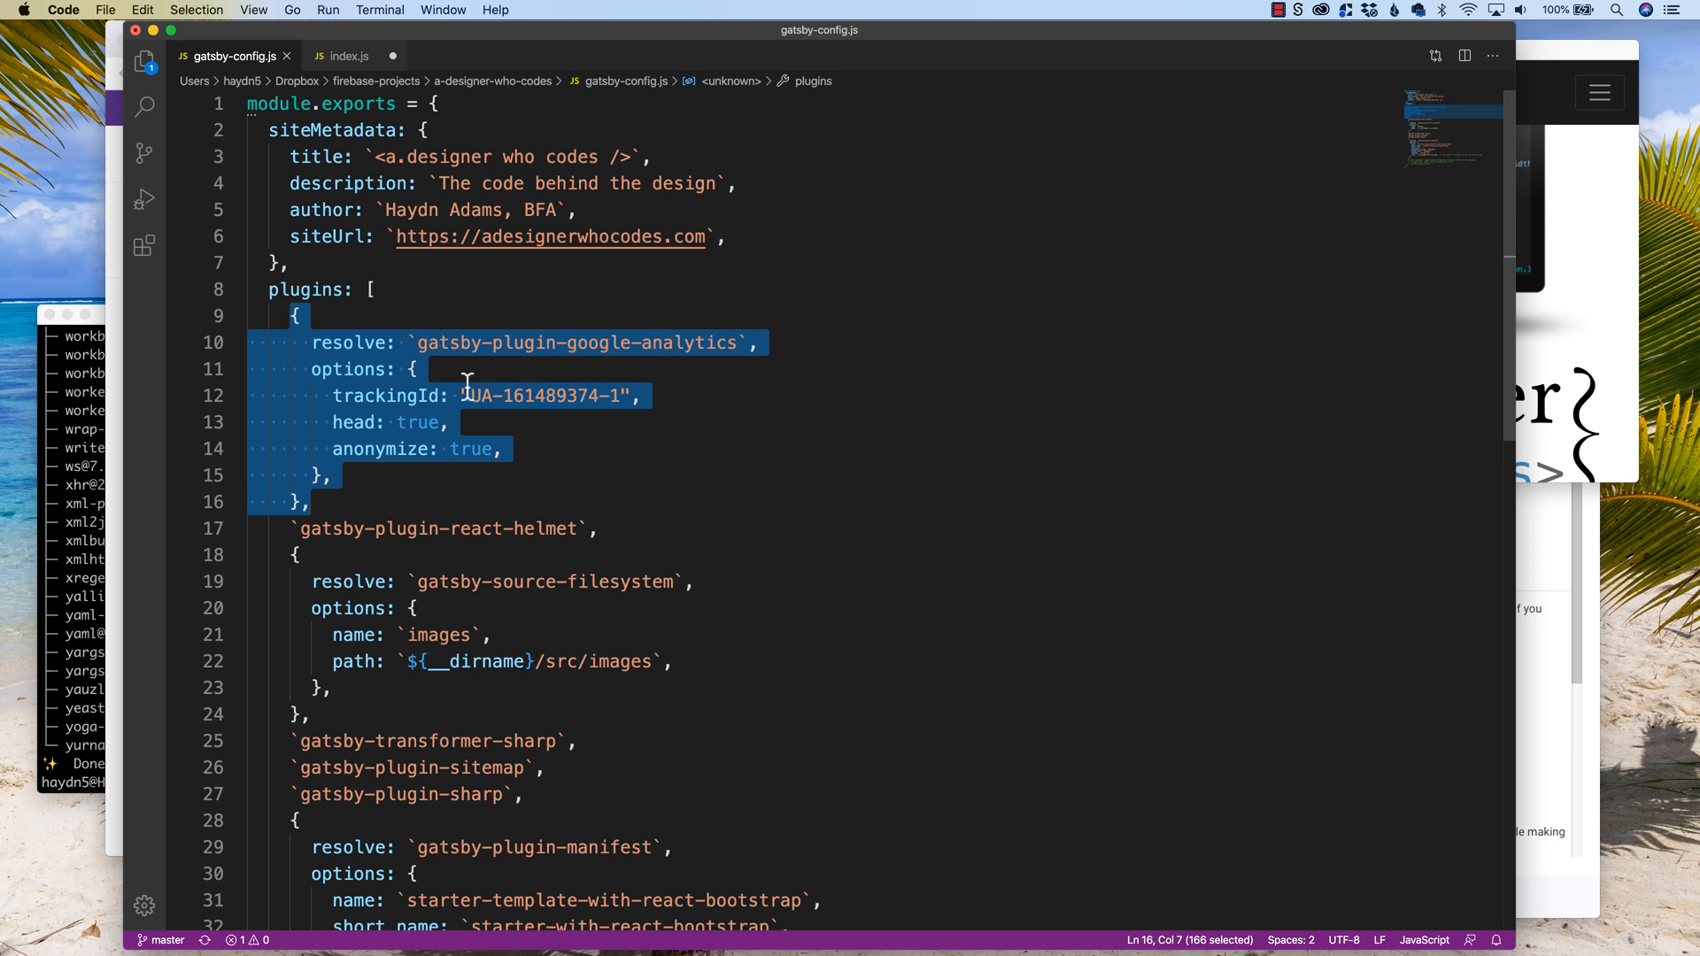
click(448, 423)
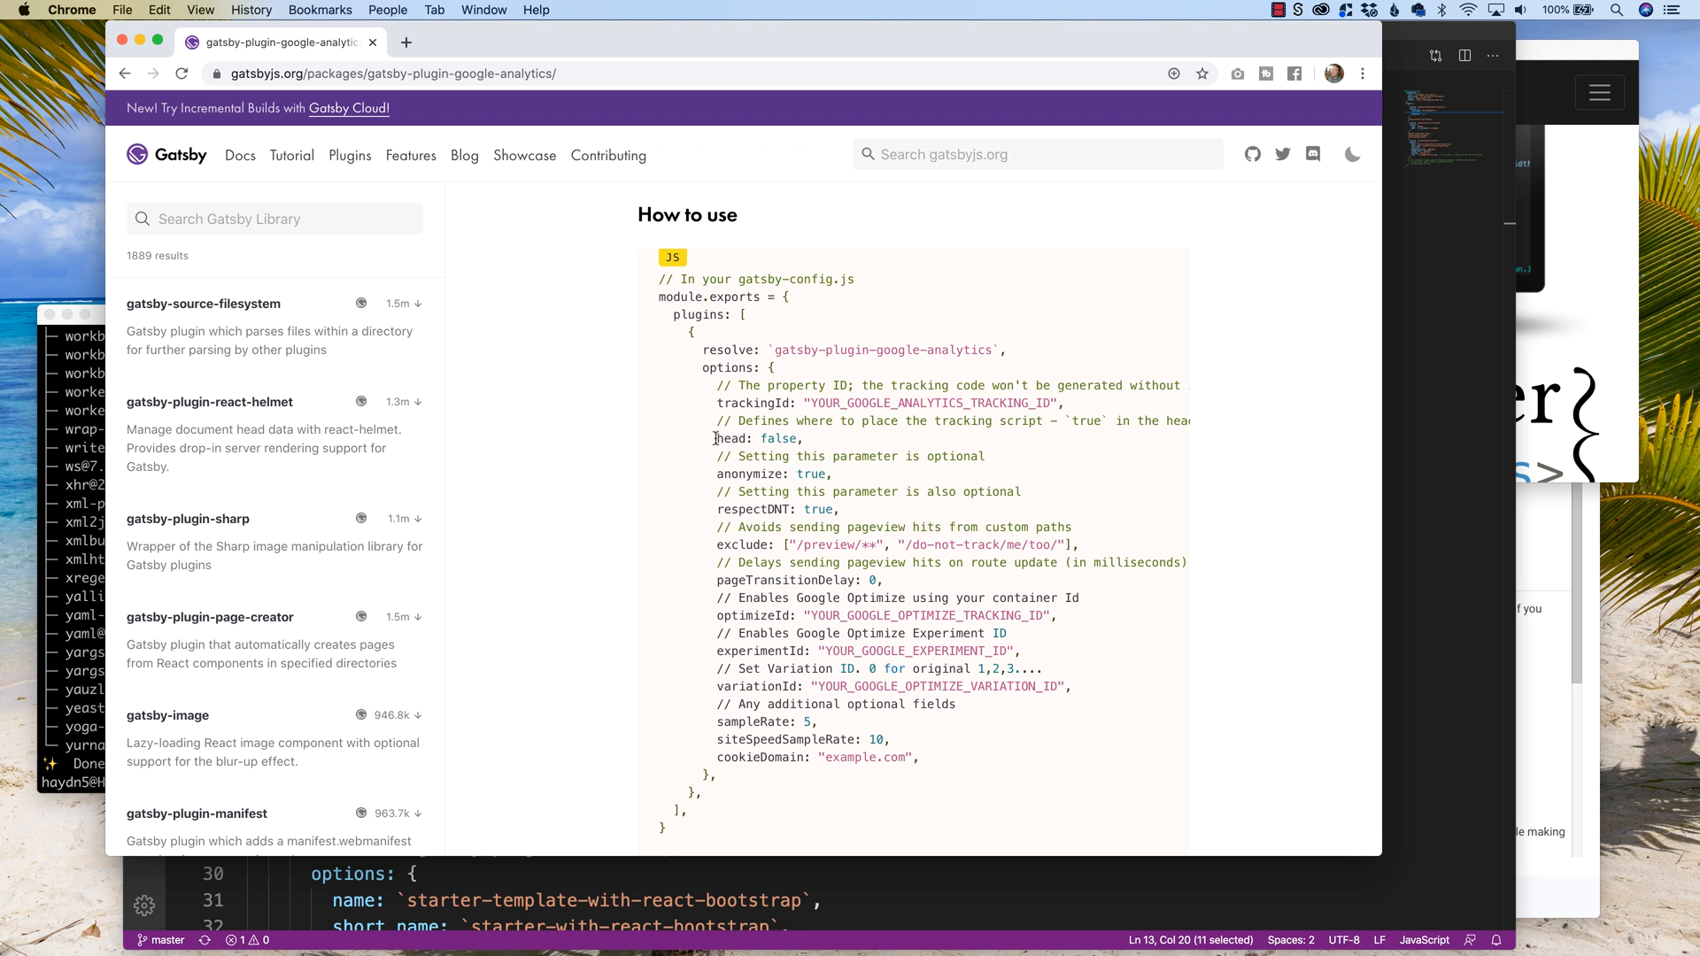
double_click(755, 437)
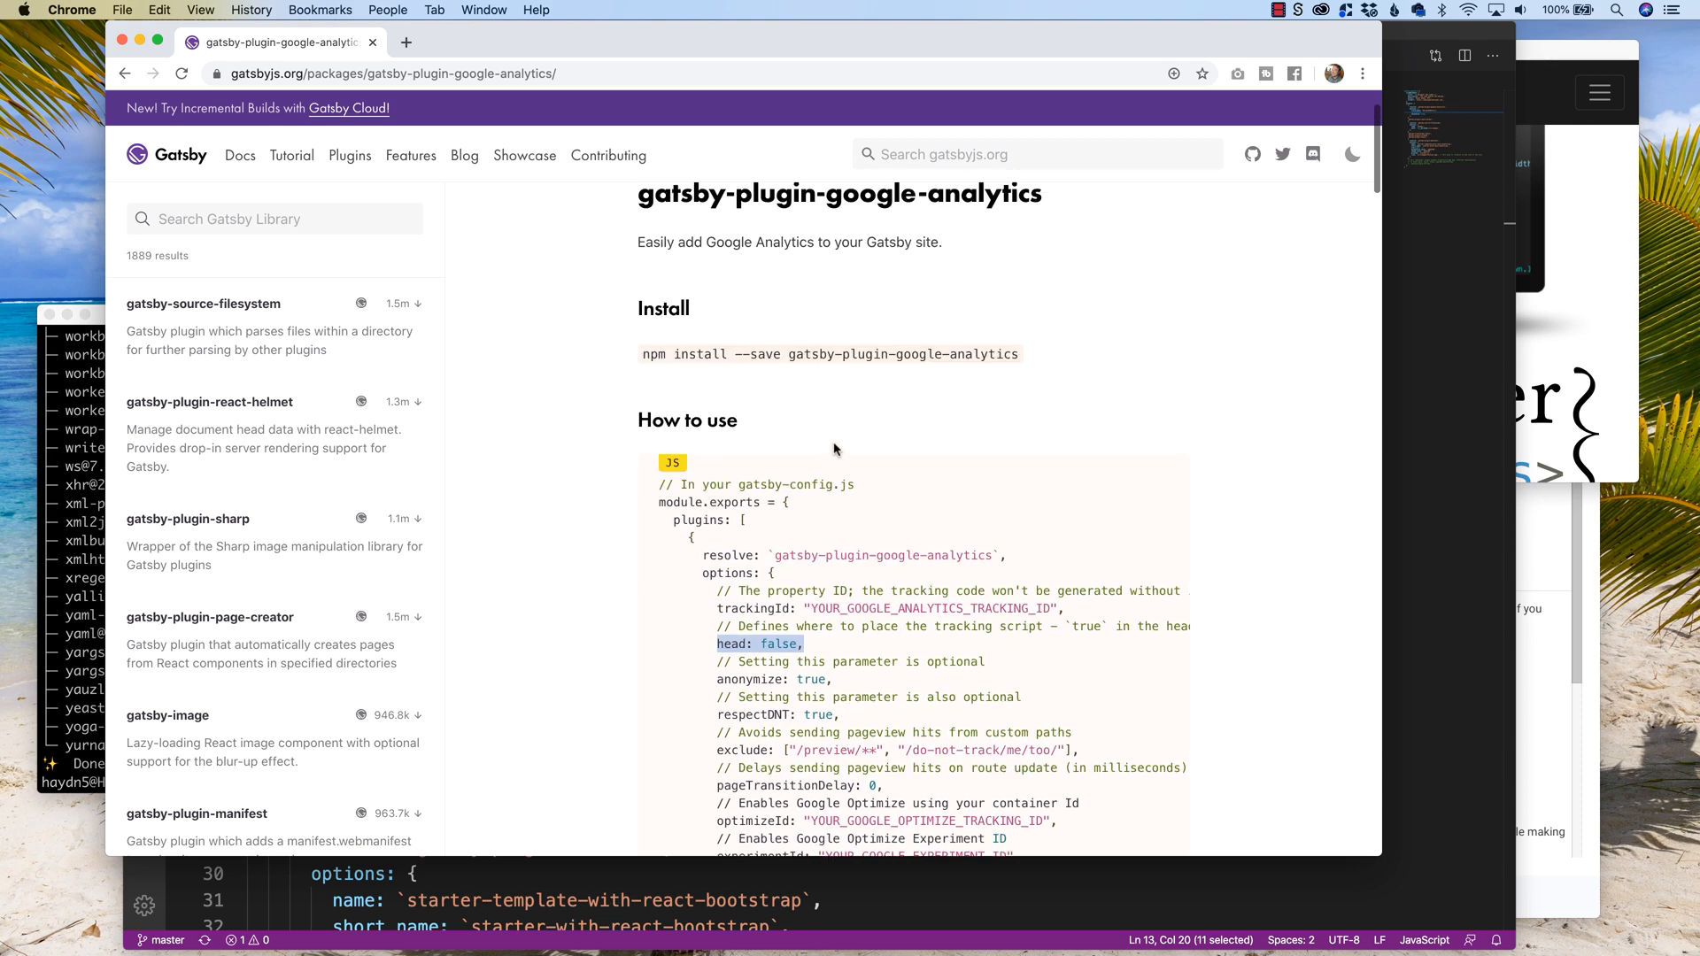
scroll(down, 3)
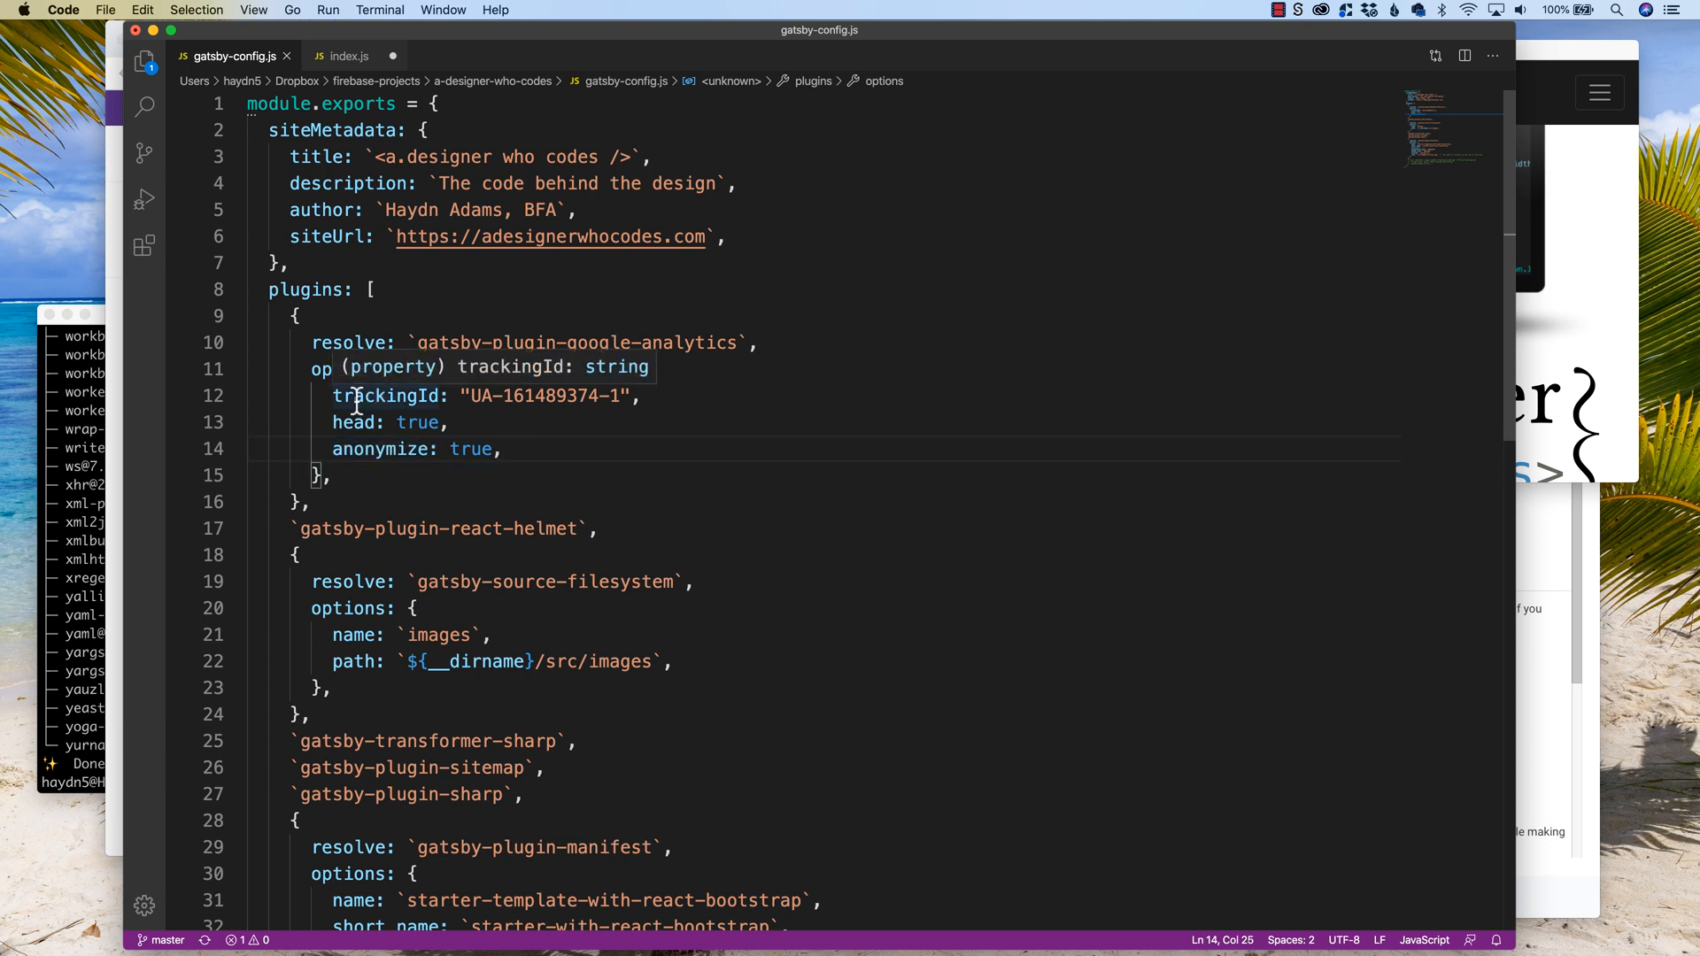
Step: Highlight the head: true setting in gatsby-config.js, leaving it unchanged
drag(333, 395, 634, 394)
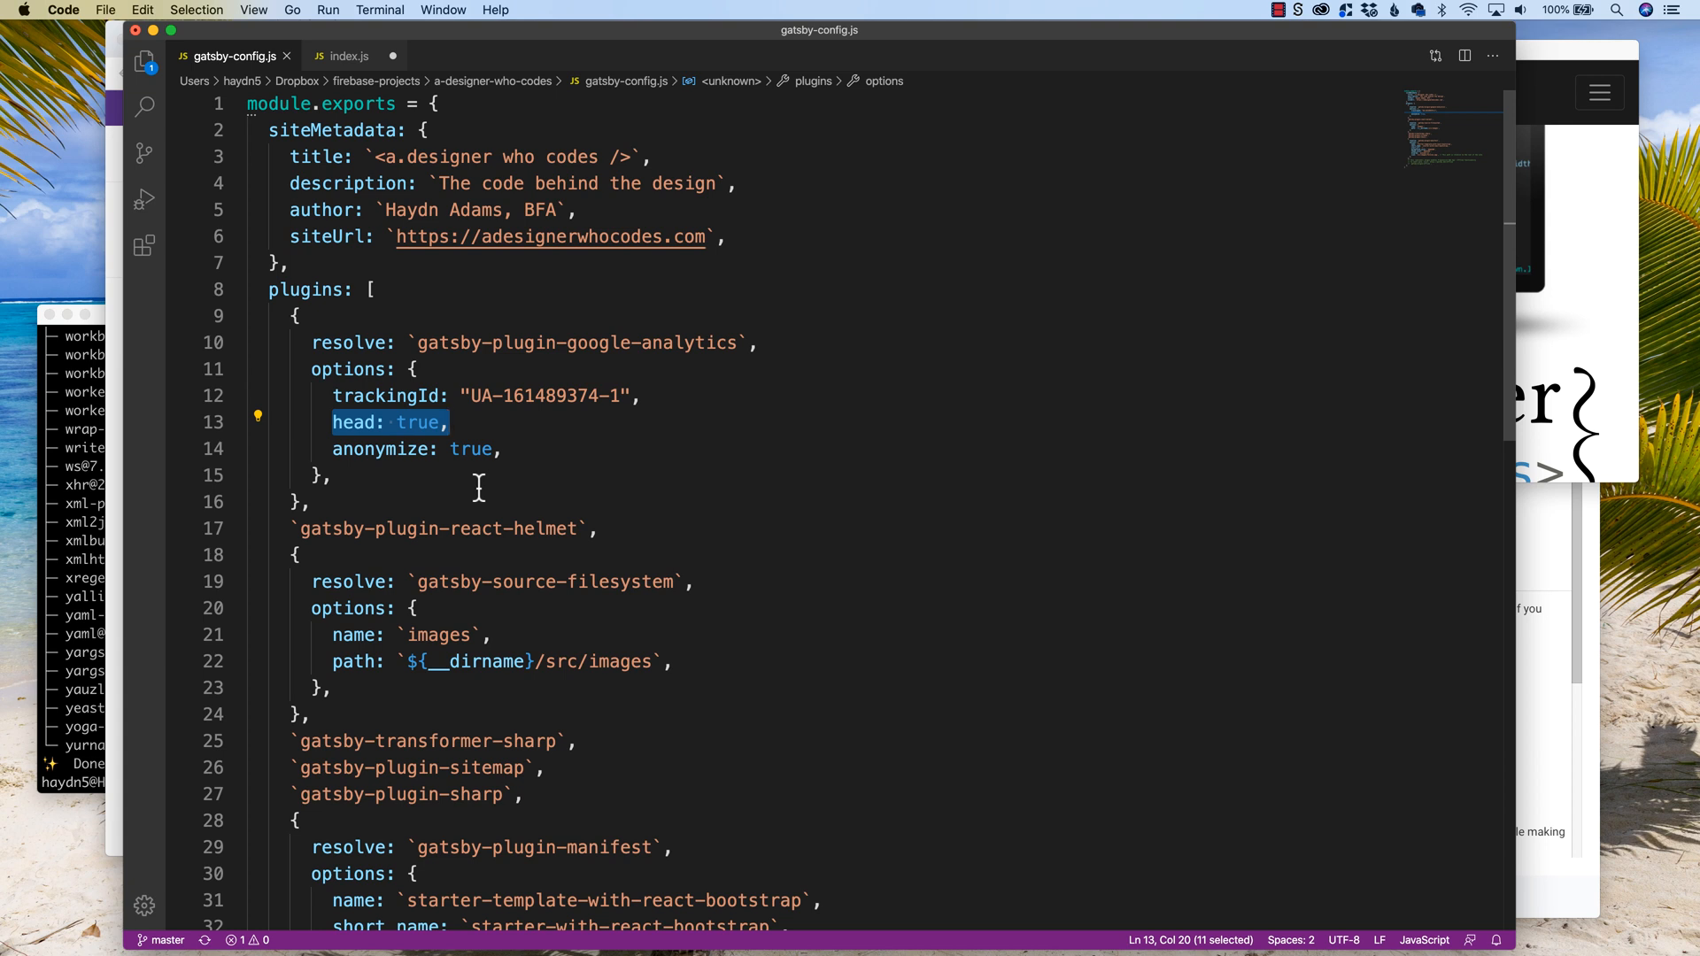
mouse_move(480, 494)
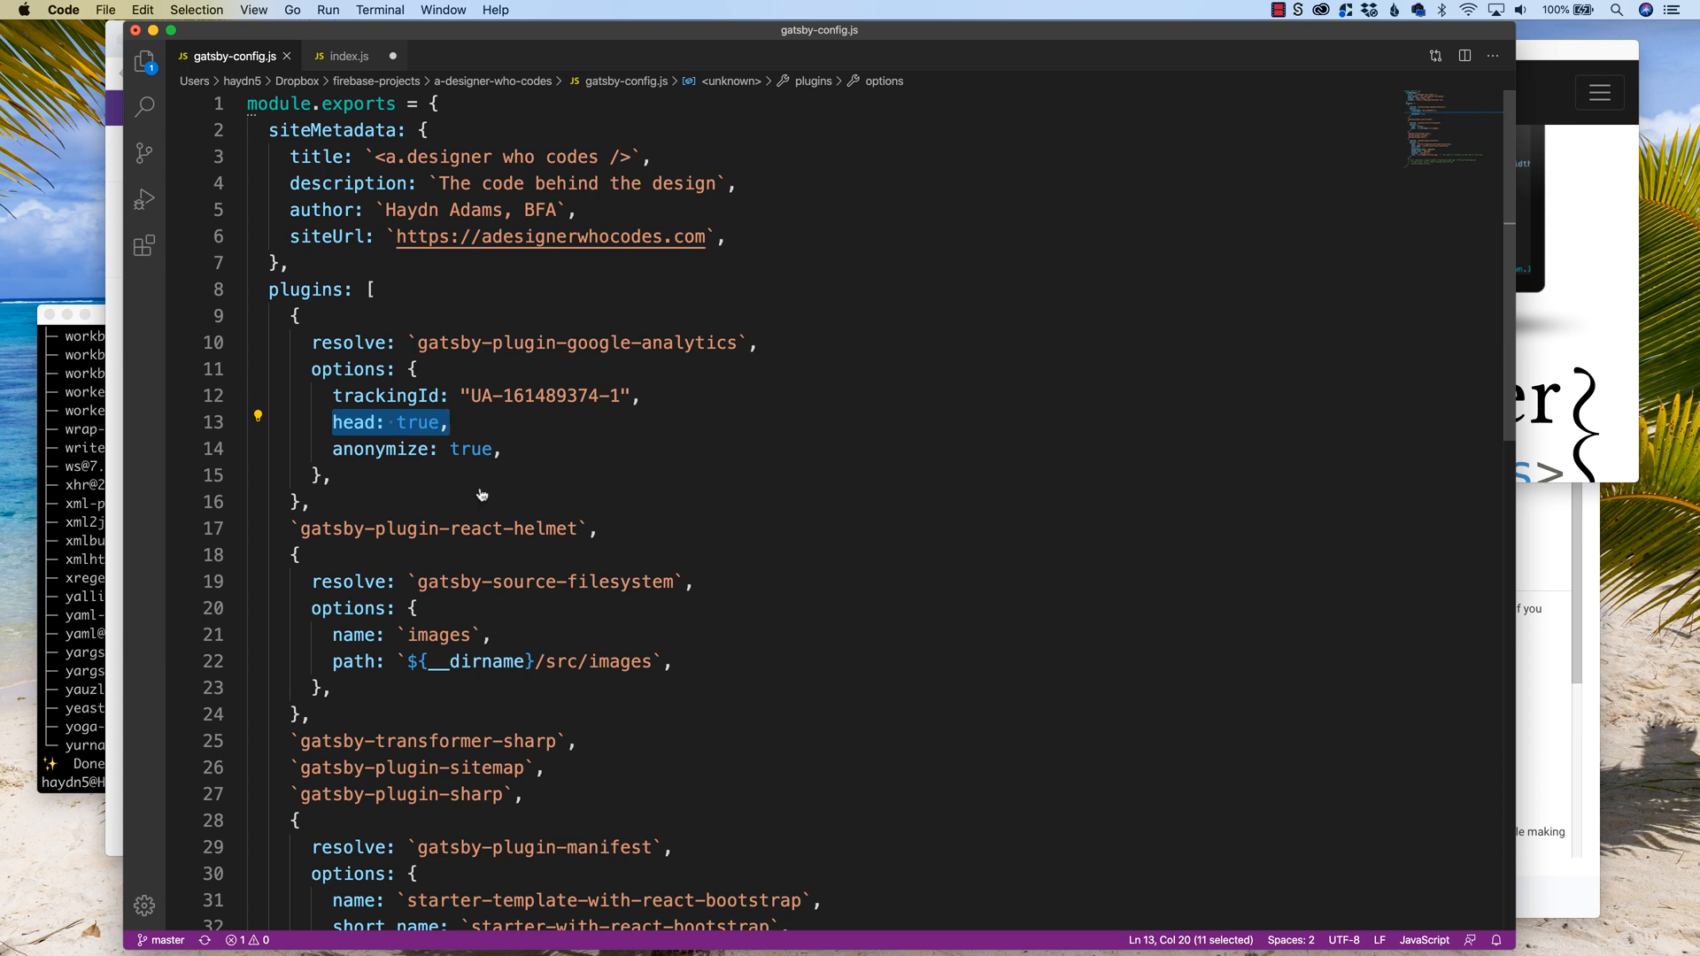
mouse_move(549, 308)
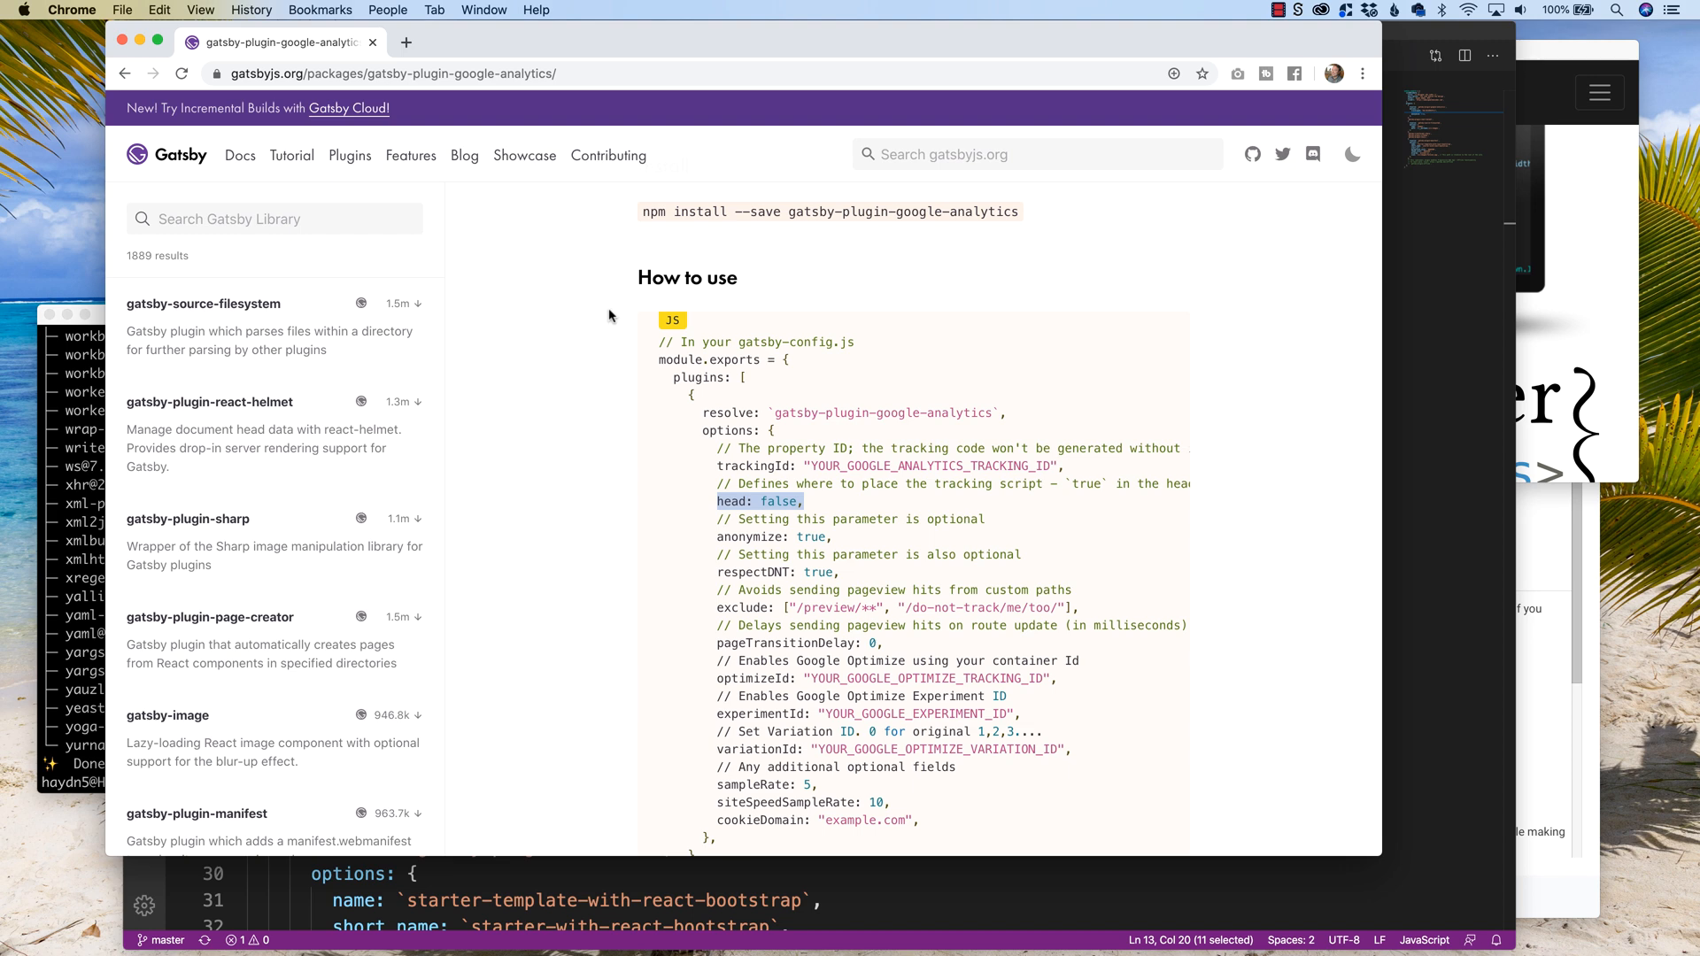
mouse_move(1298, 402)
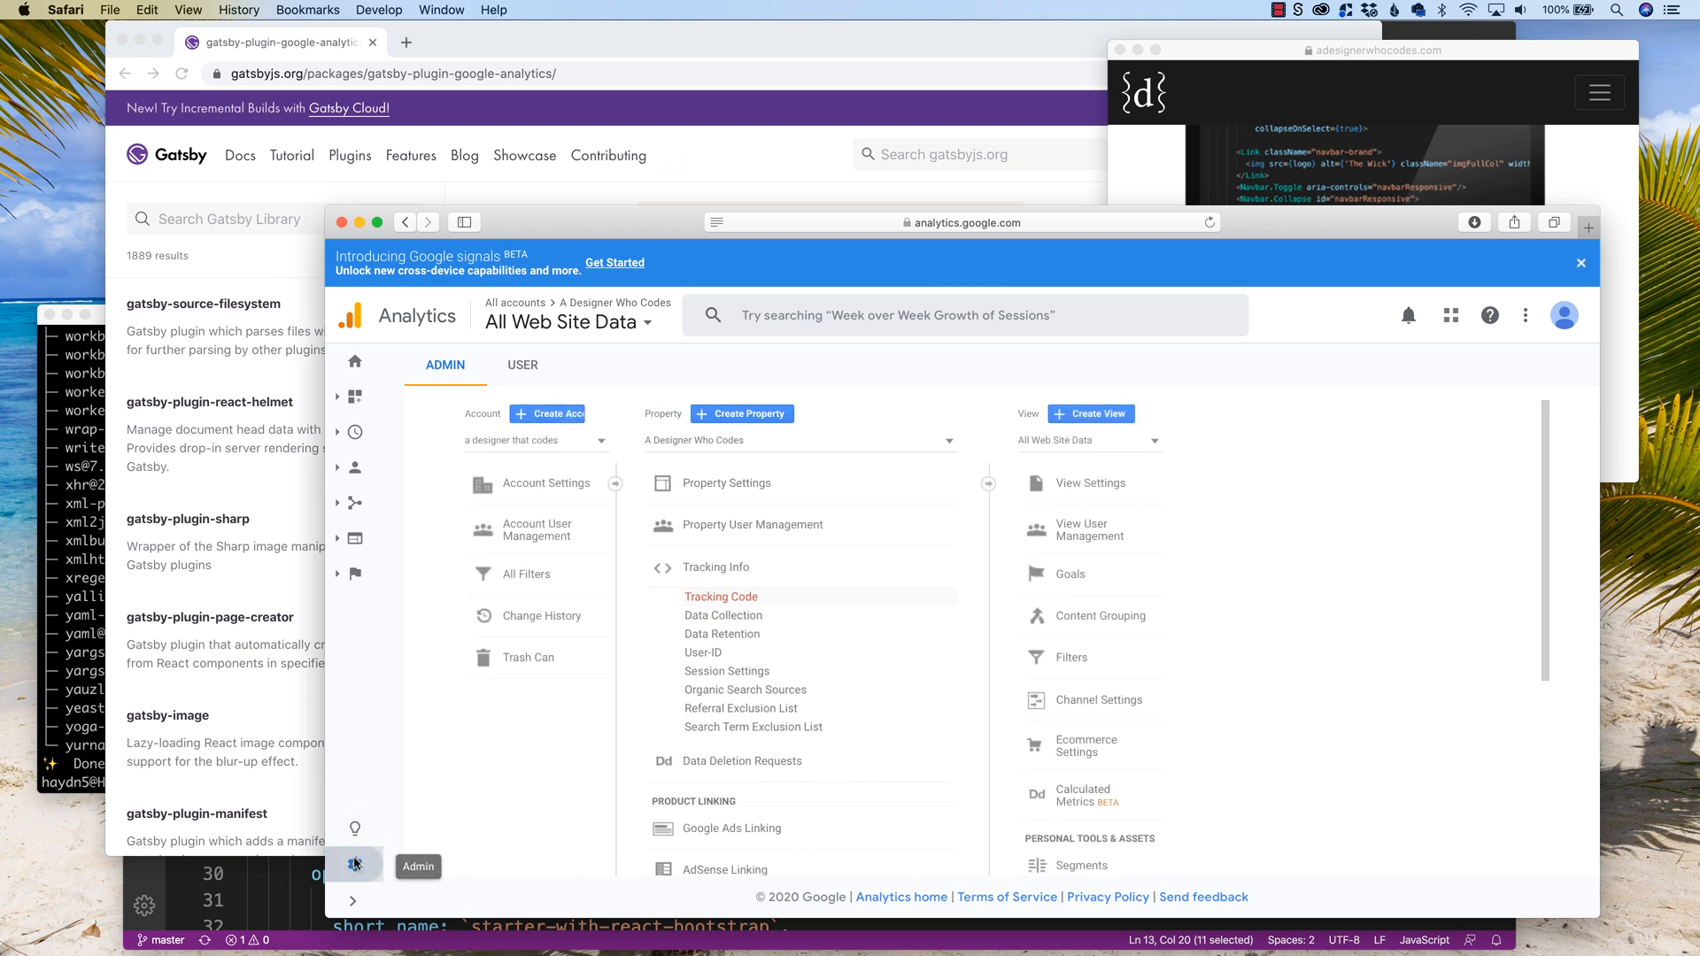
click(354, 864)
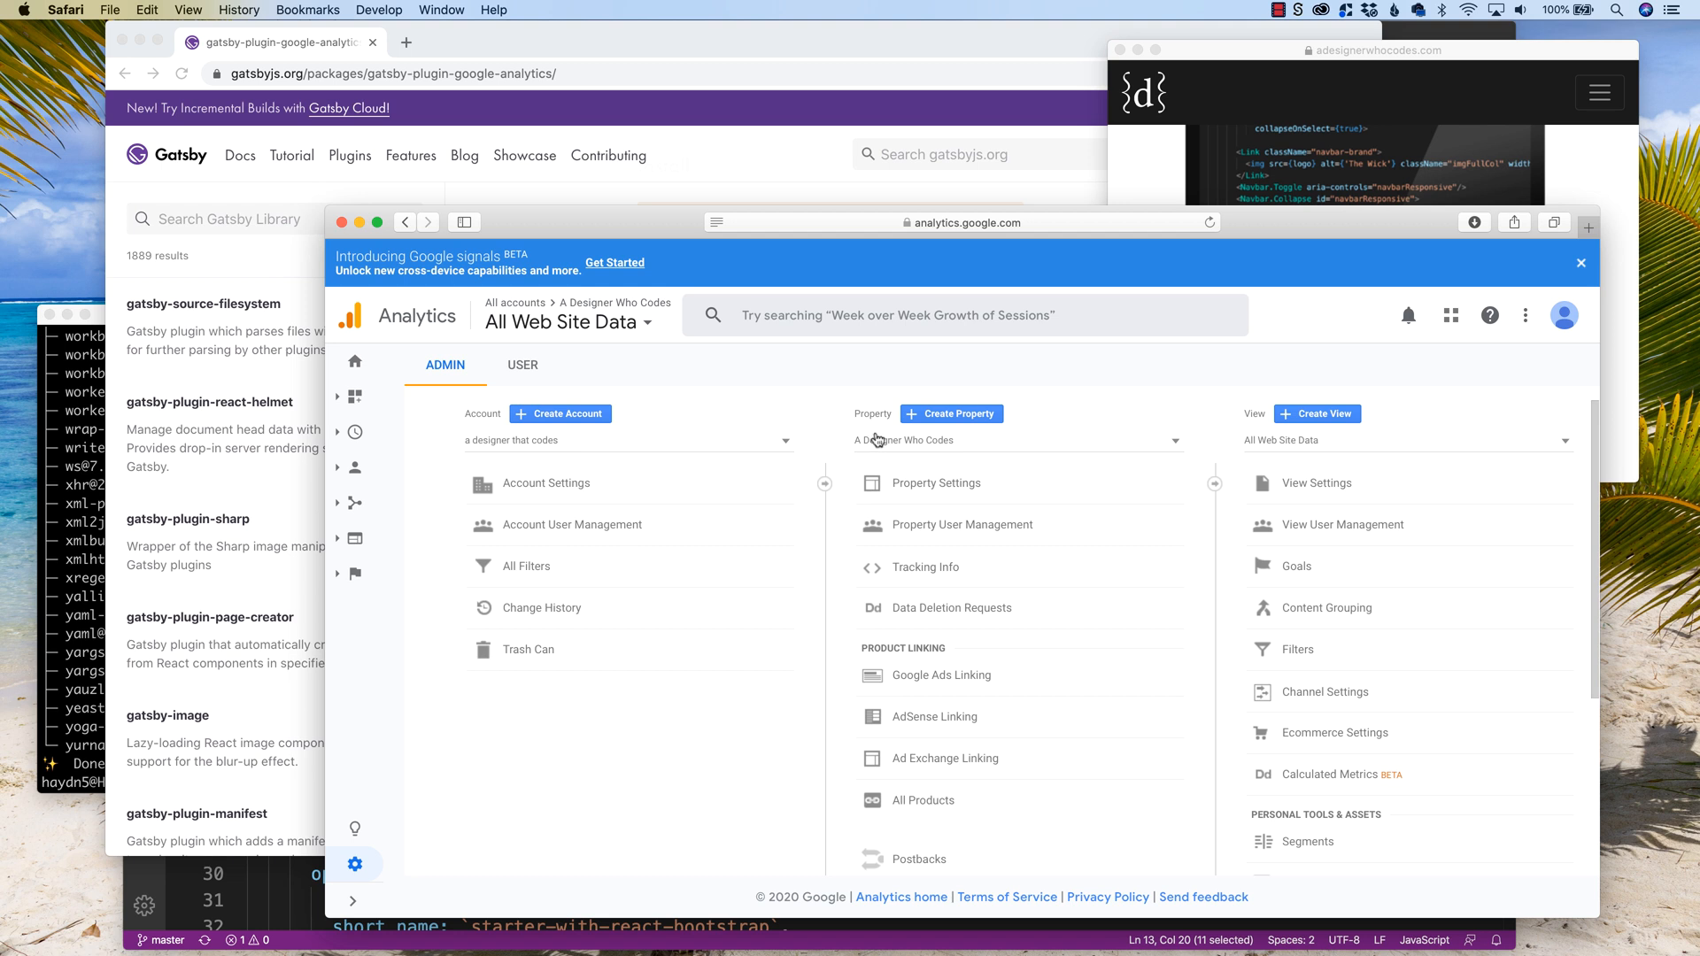
mouse_move(924, 567)
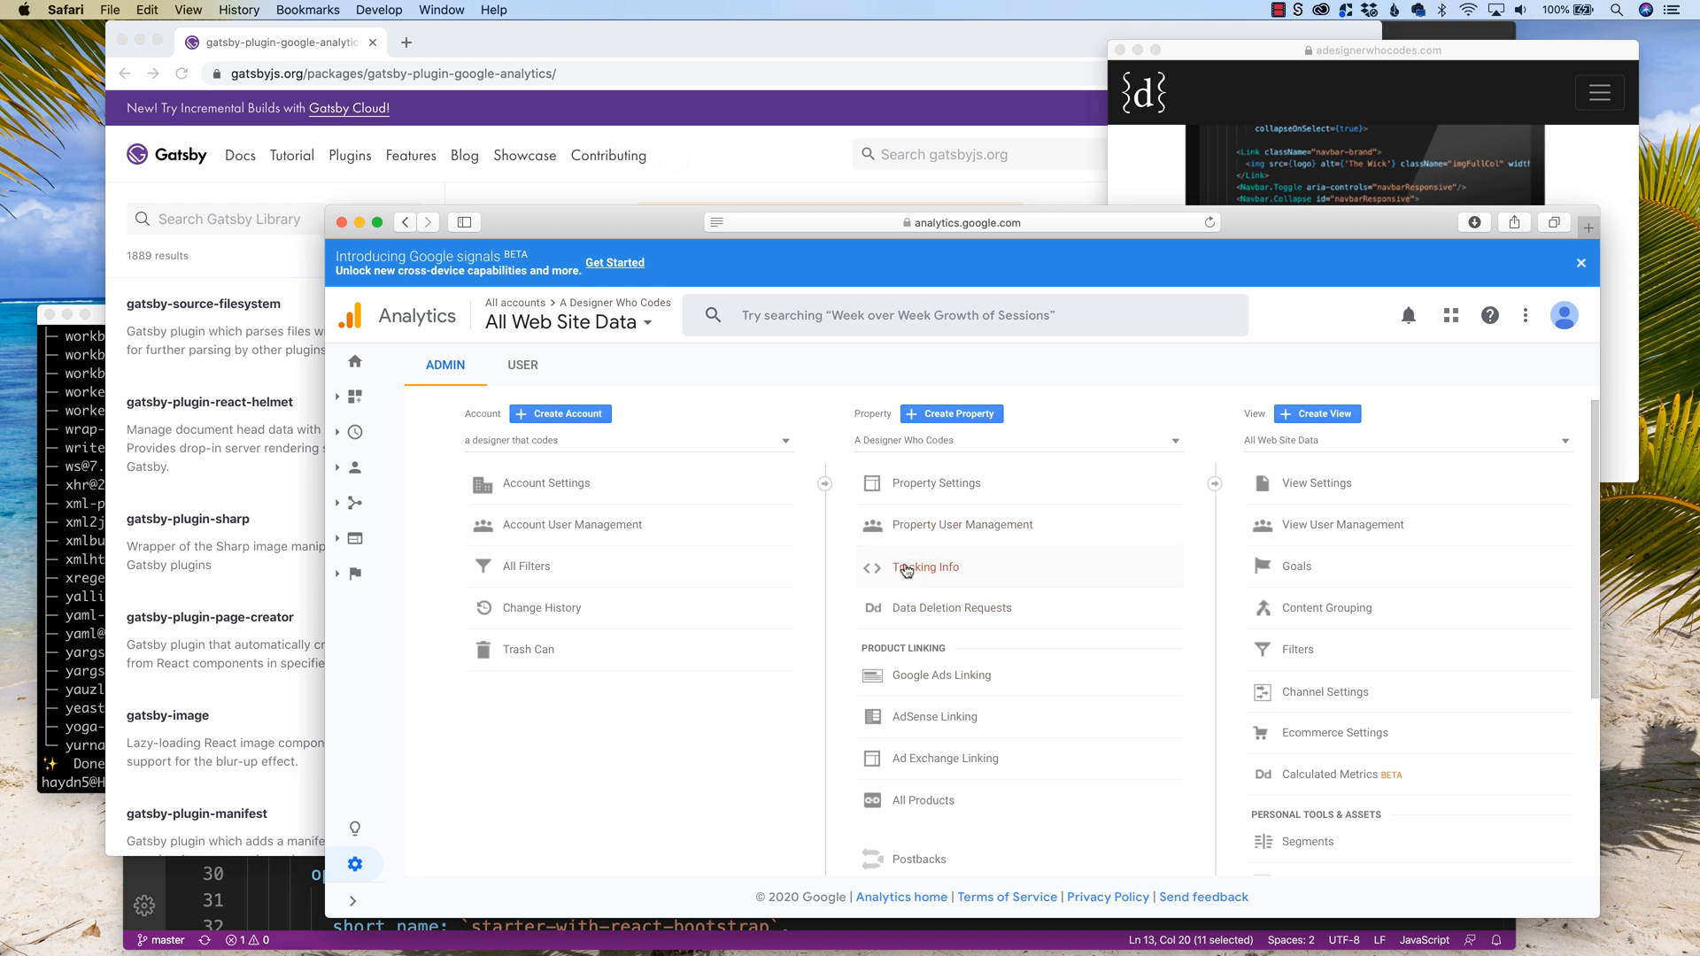
click(925, 567)
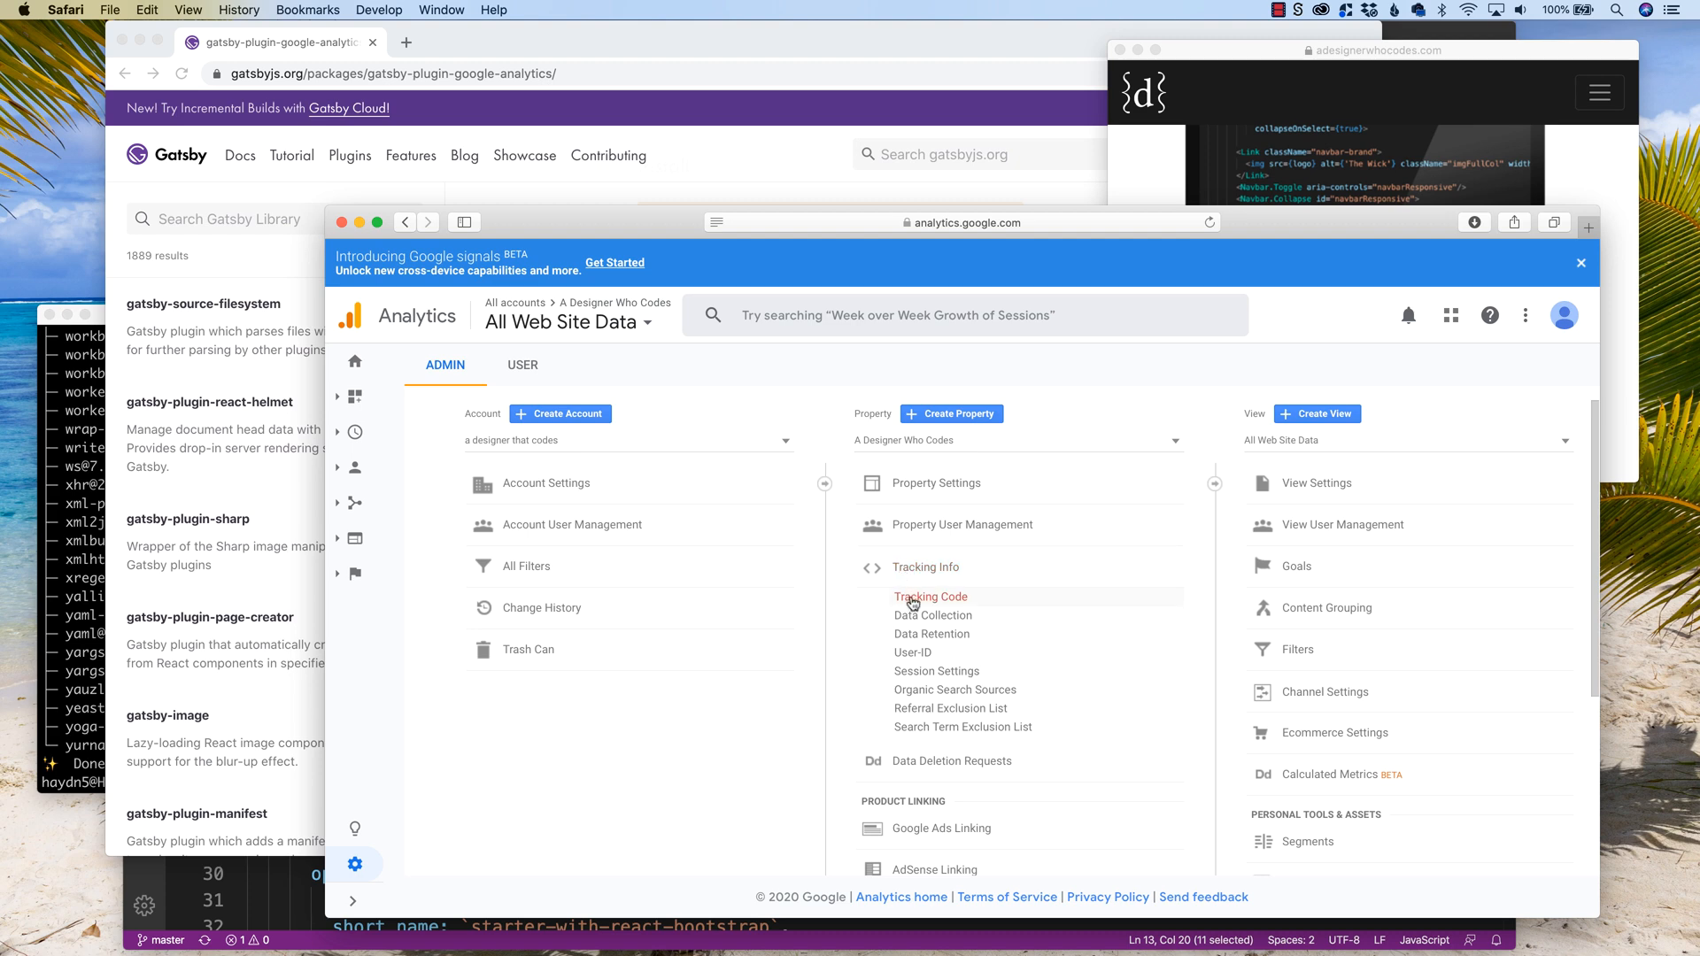
click(930, 597)
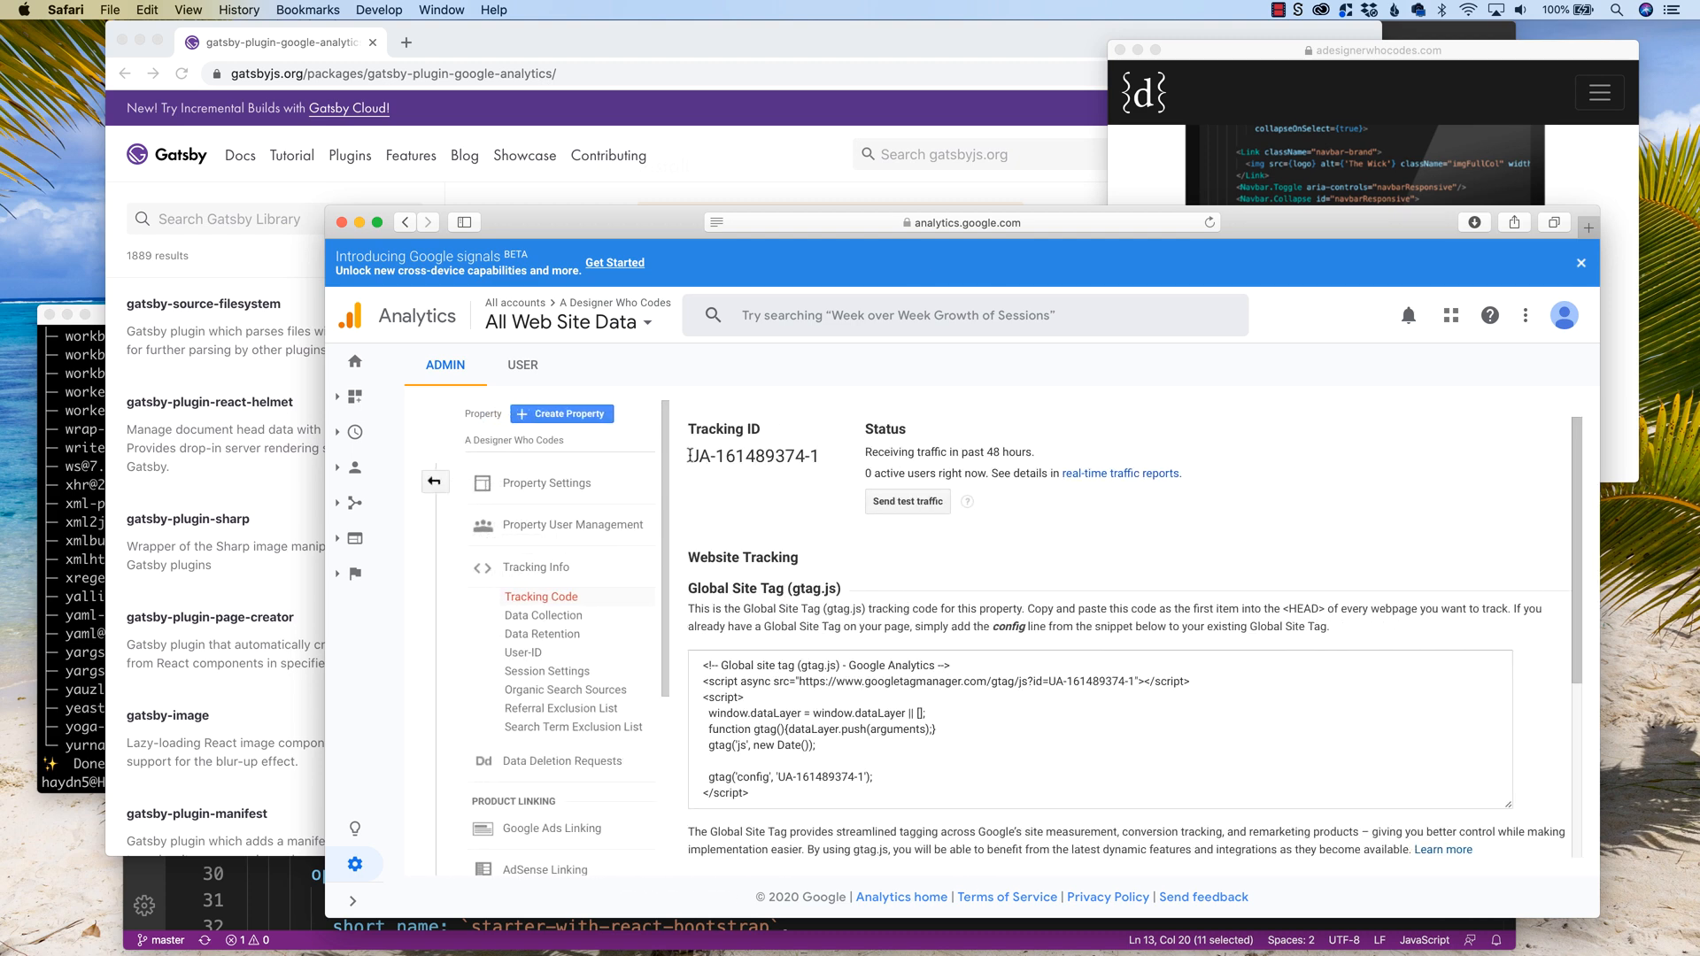
scroll(down, 3)
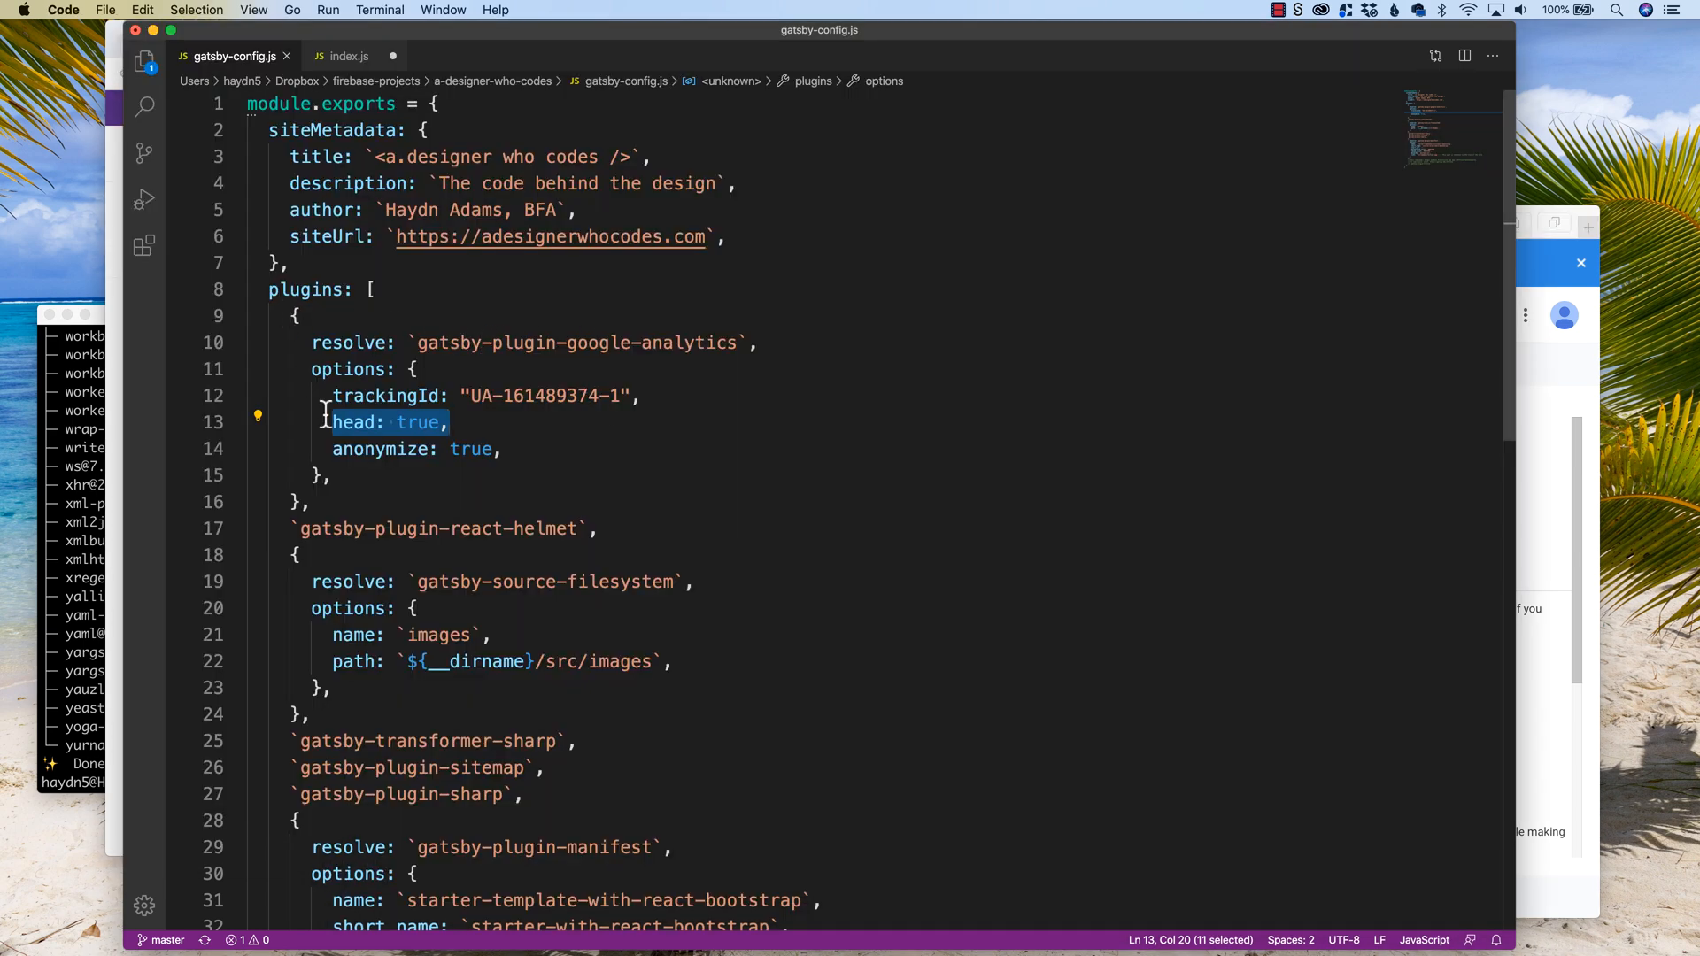
double_click(384, 395)
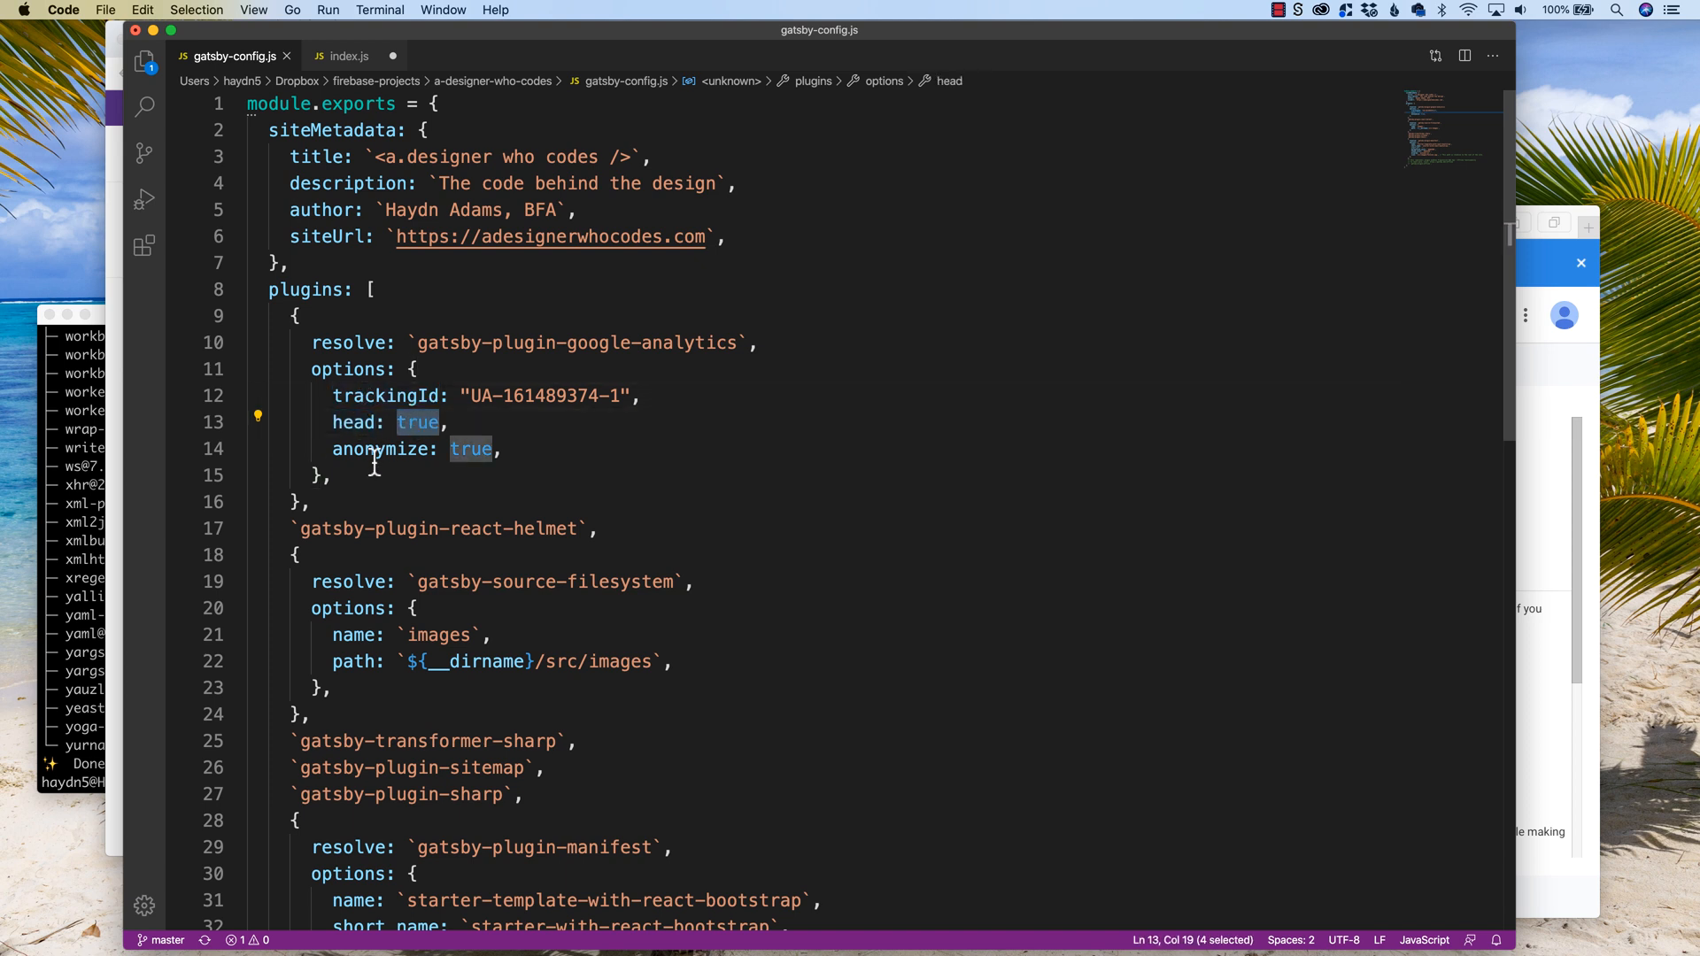
mouse_move(471, 455)
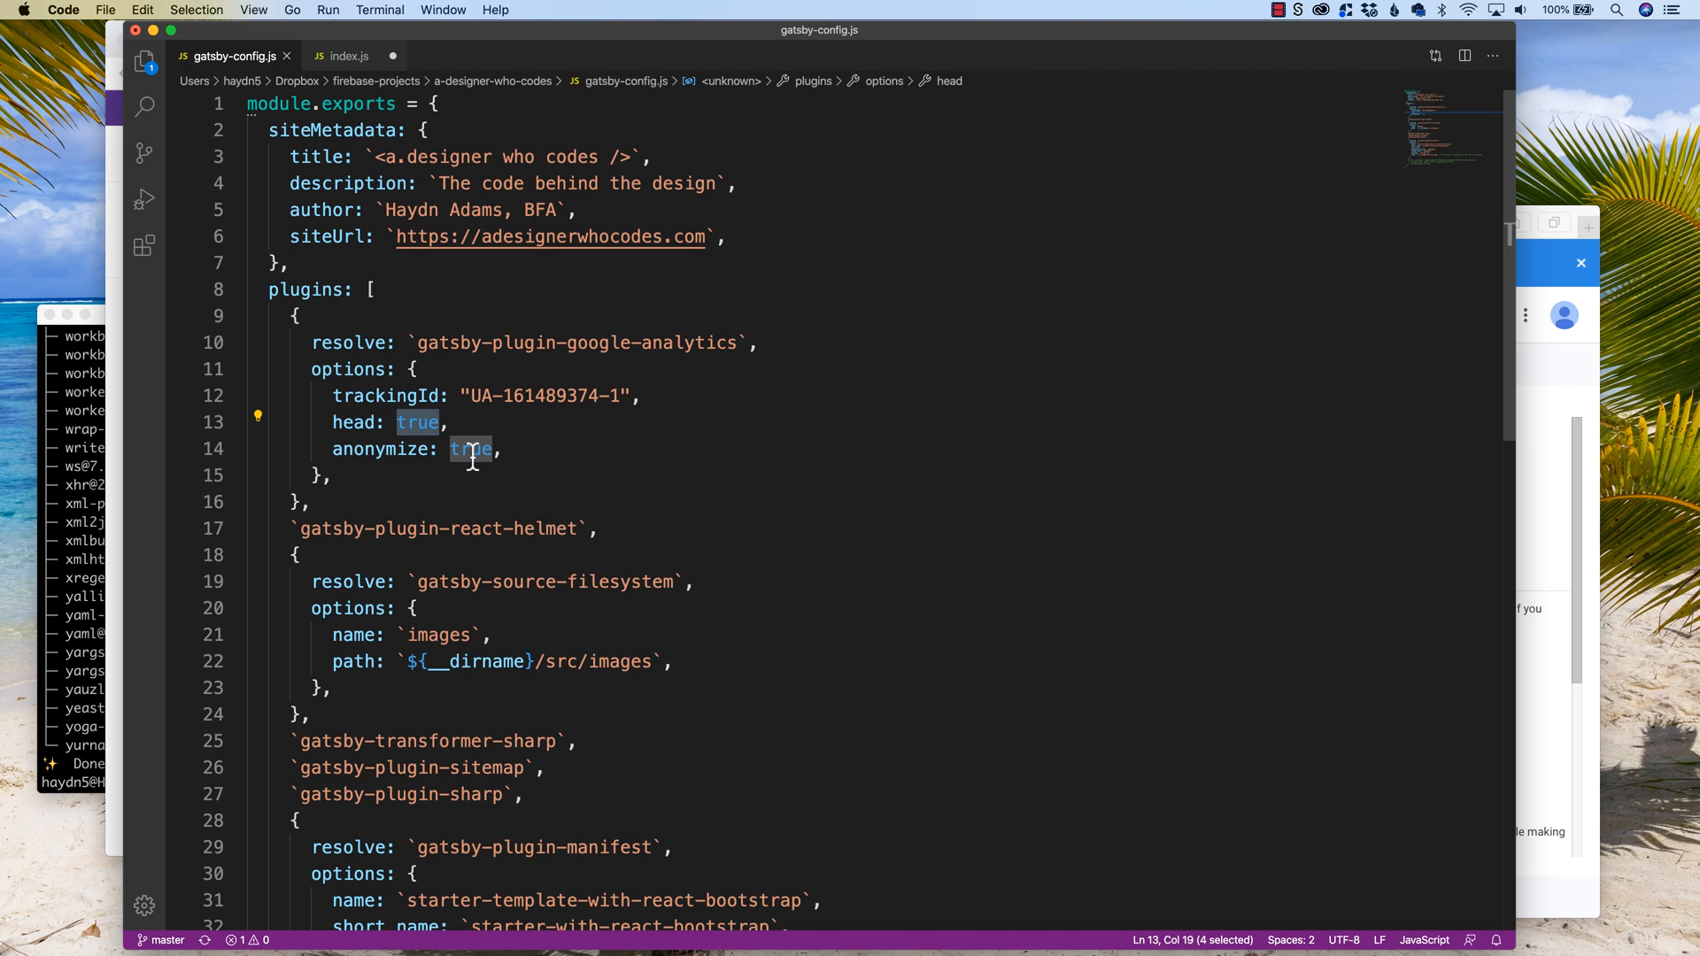